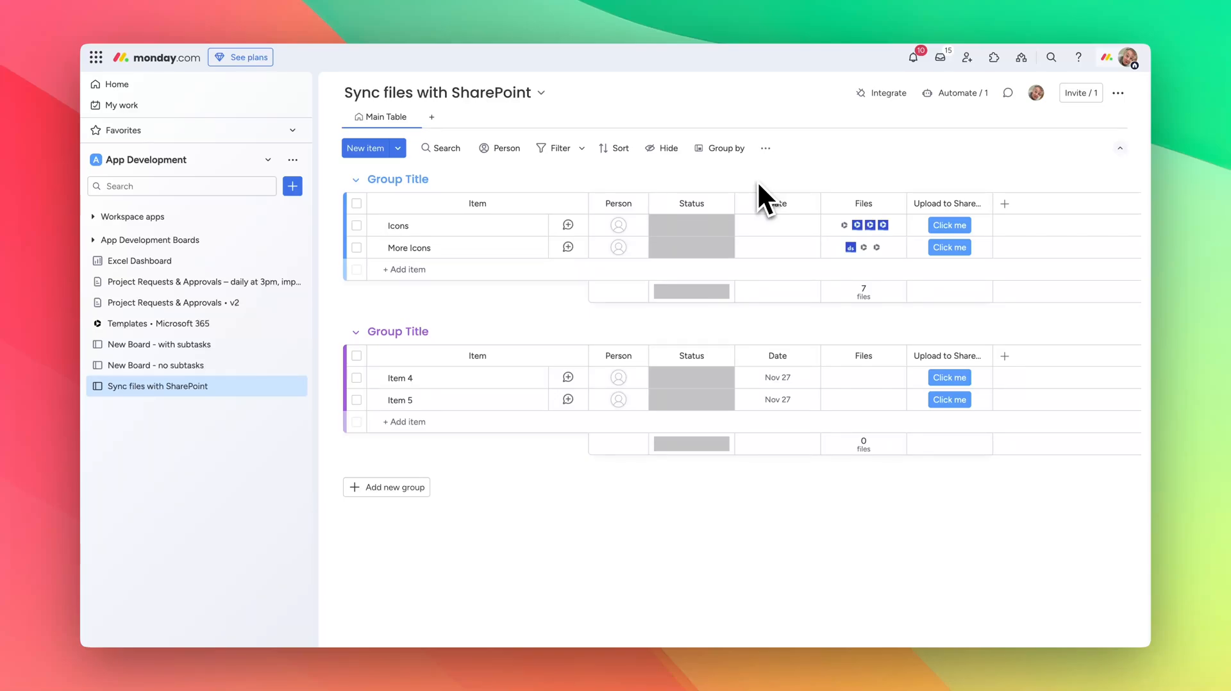
{"action": "mouse_move", "coordinate": [470, 287]}
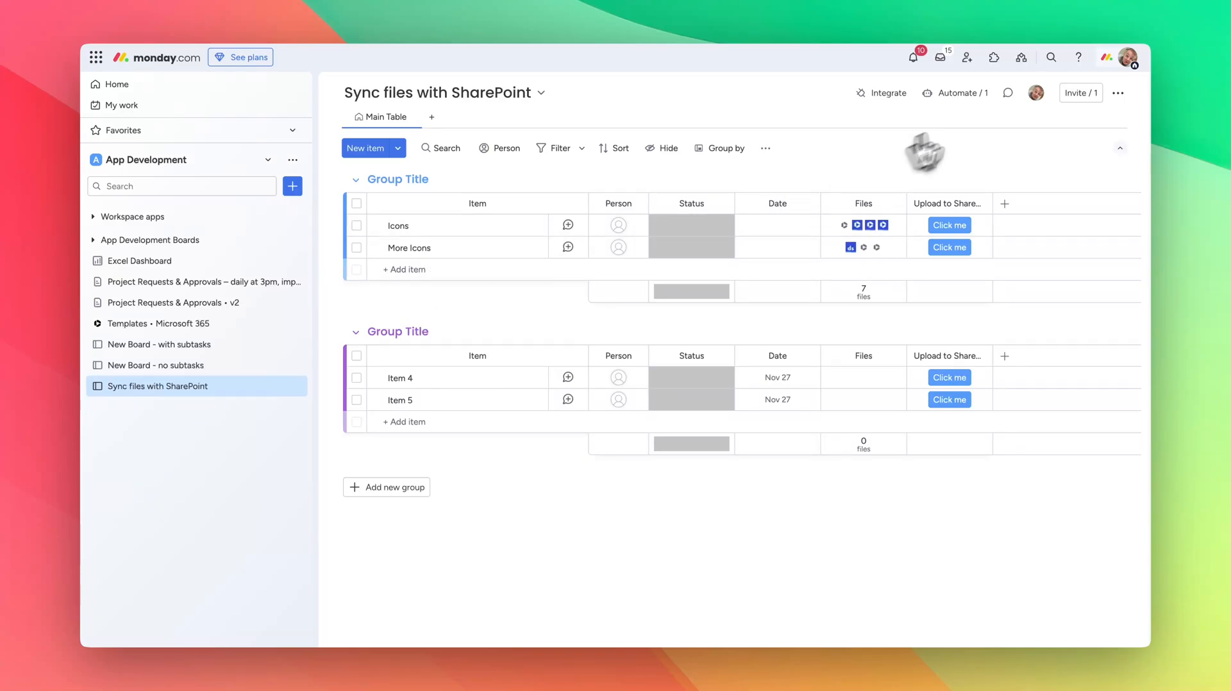
View the board's automation list with its single create-folder automation
{"action": "left_click", "coordinate": [954, 92]}
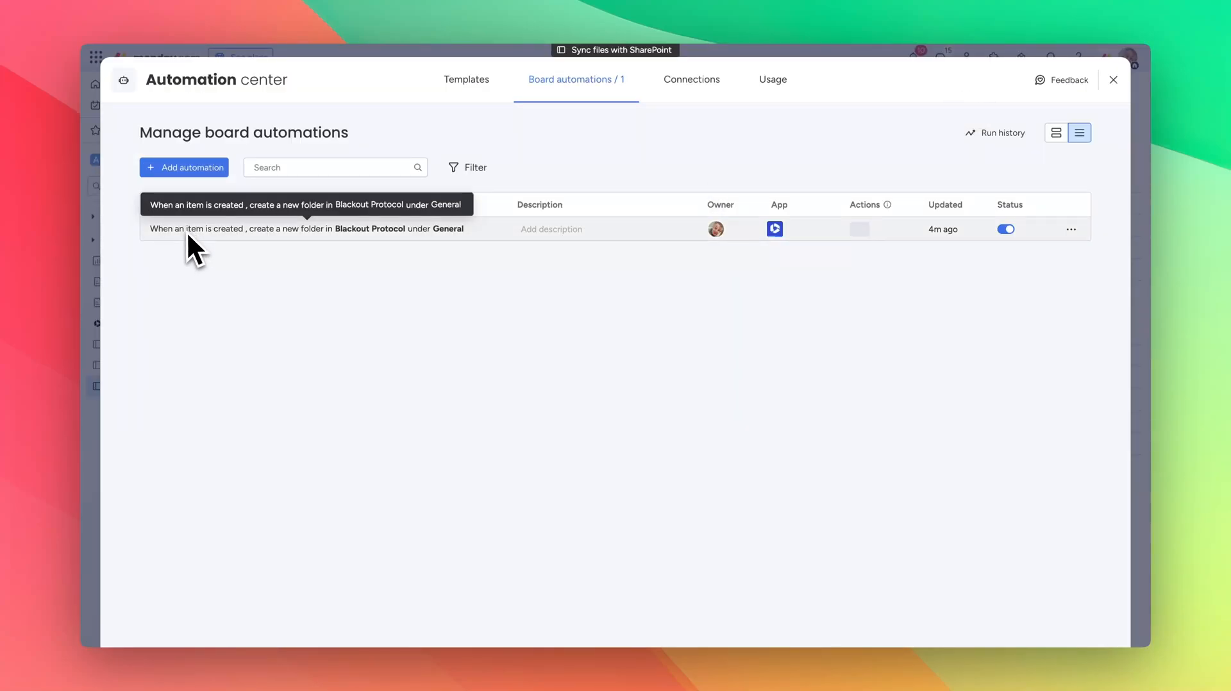
{"action": "mouse_move", "coordinate": [219, 250]}
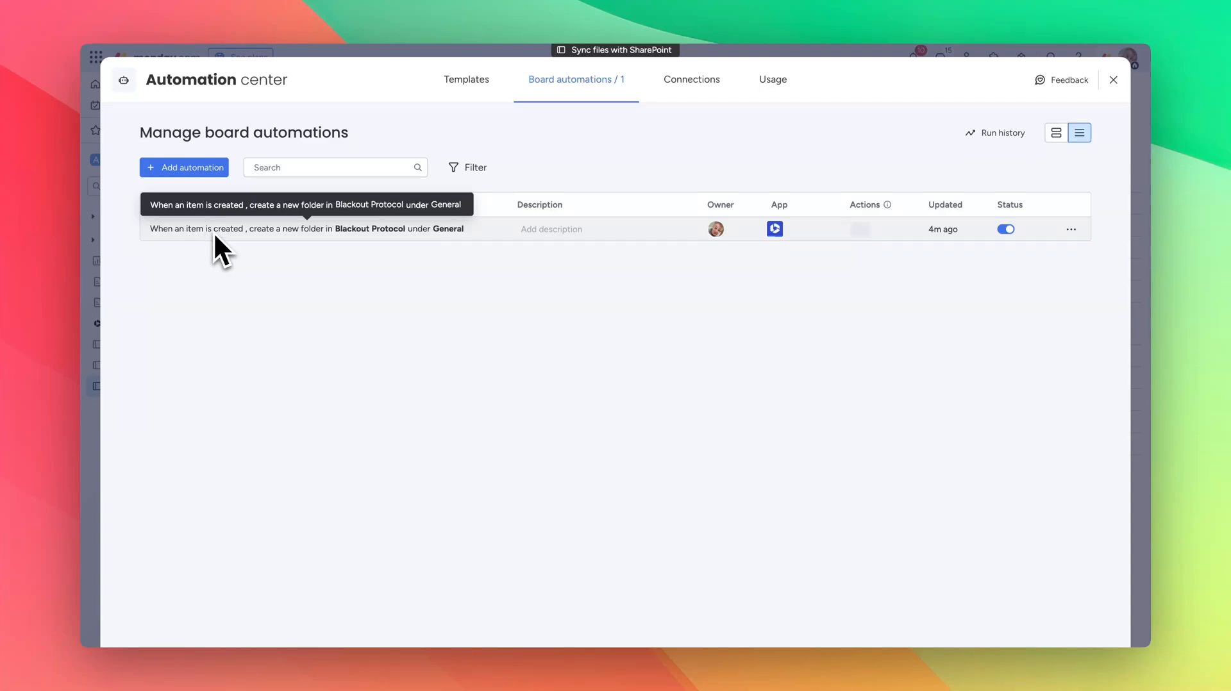
{"action": "mouse_move", "coordinate": [329, 255]}
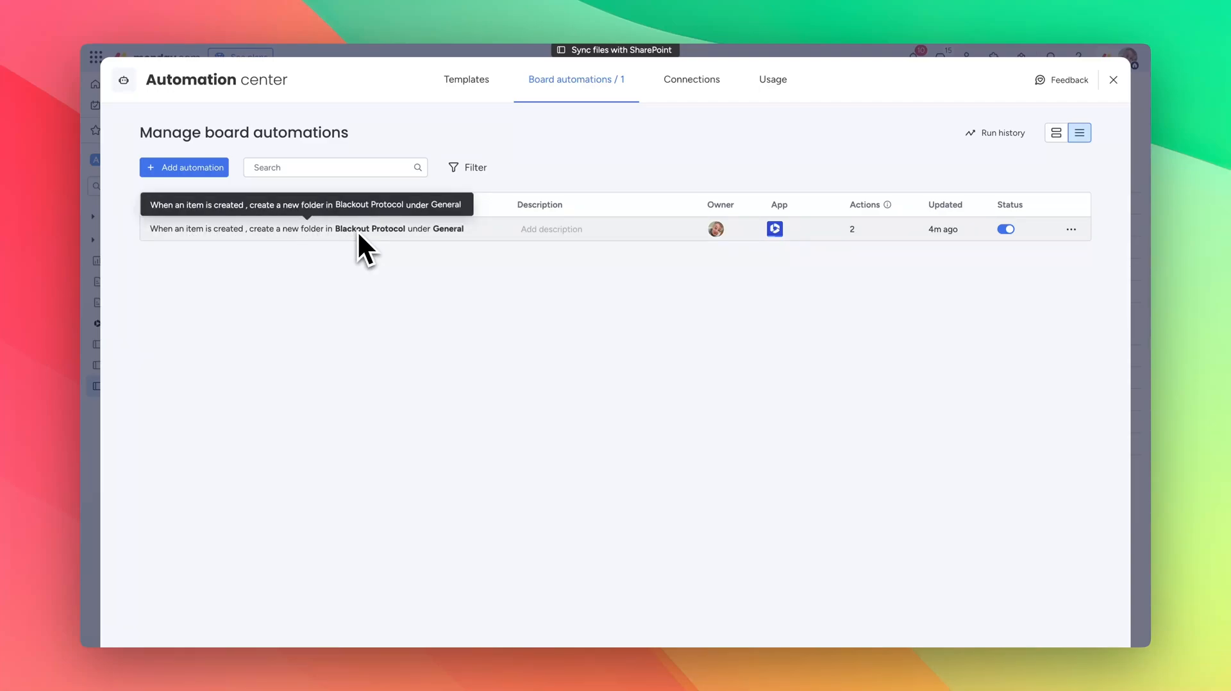
{"action": "mouse_move", "coordinate": [459, 247]}
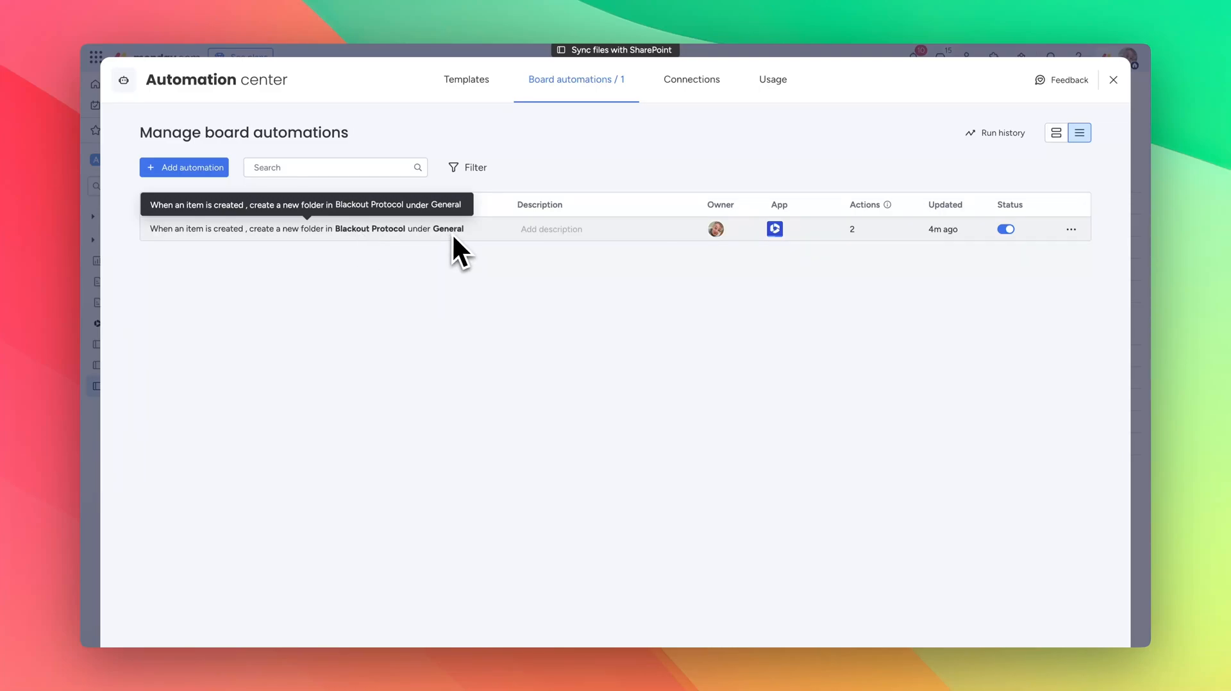
{"action": "mouse_move", "coordinate": [1139, 86]}
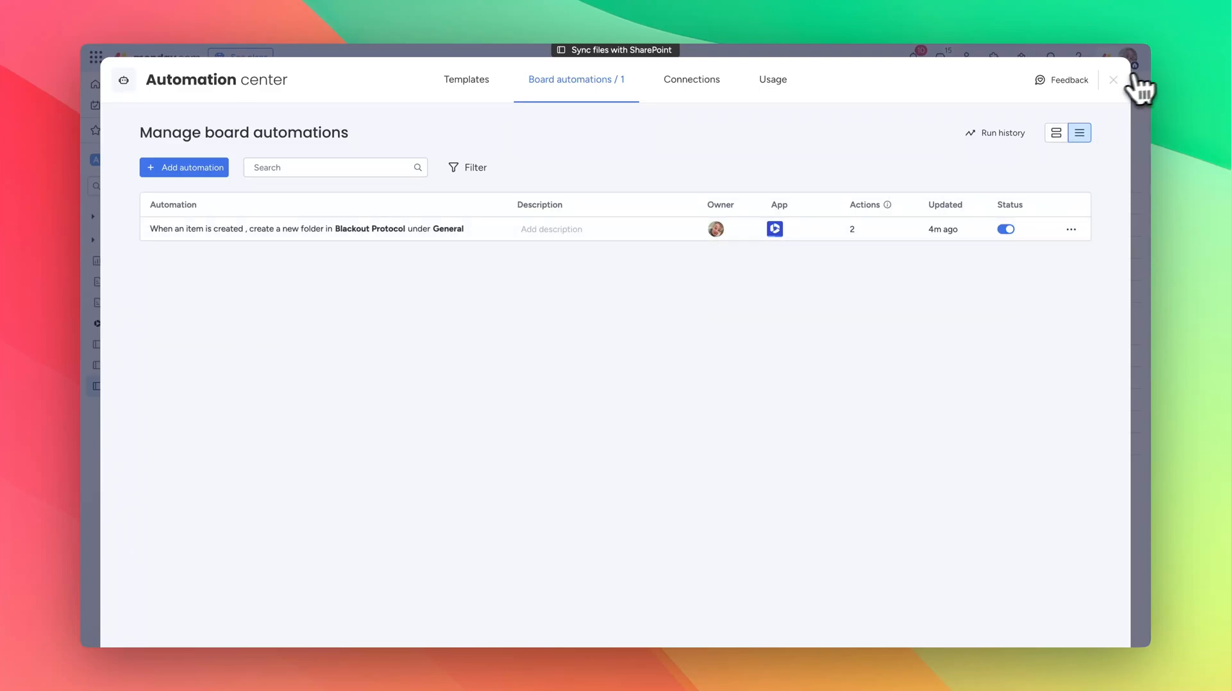
View the Icons item's empty SharePoint folder in the browser and return to the board
{"action": "left_click", "coordinate": [1113, 80]}
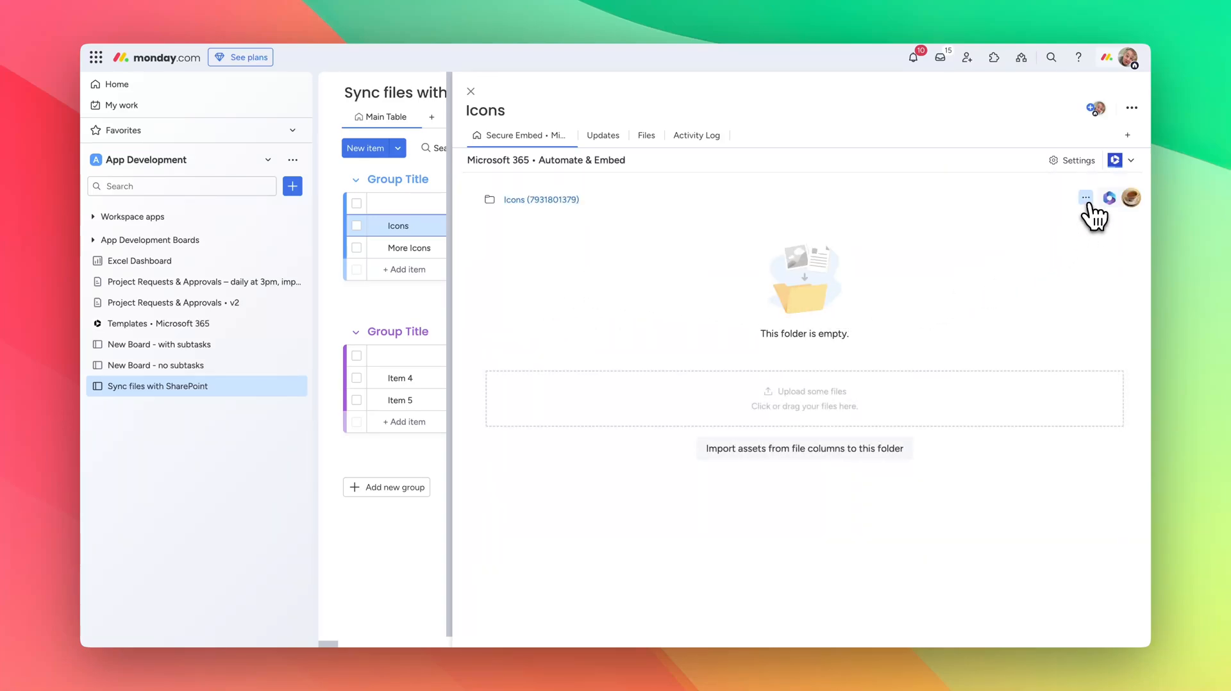
{"action": "left_click", "coordinate": [1085, 198]}
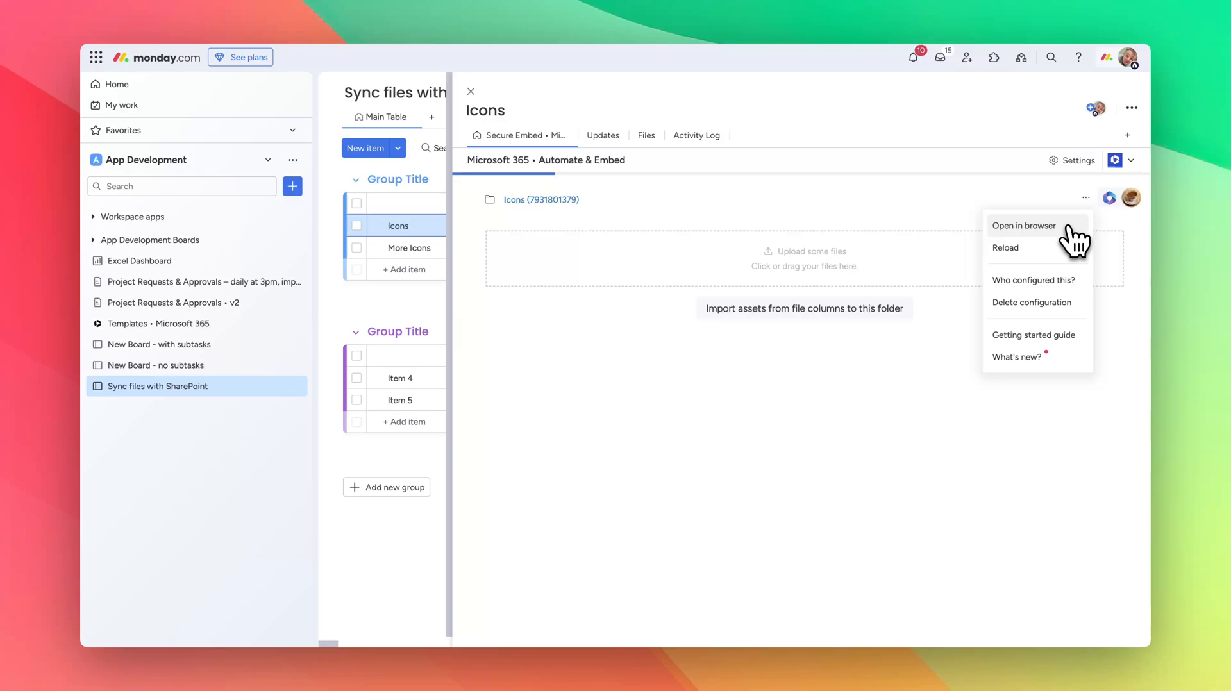
{"action": "left_click", "coordinate": [1022, 226]}
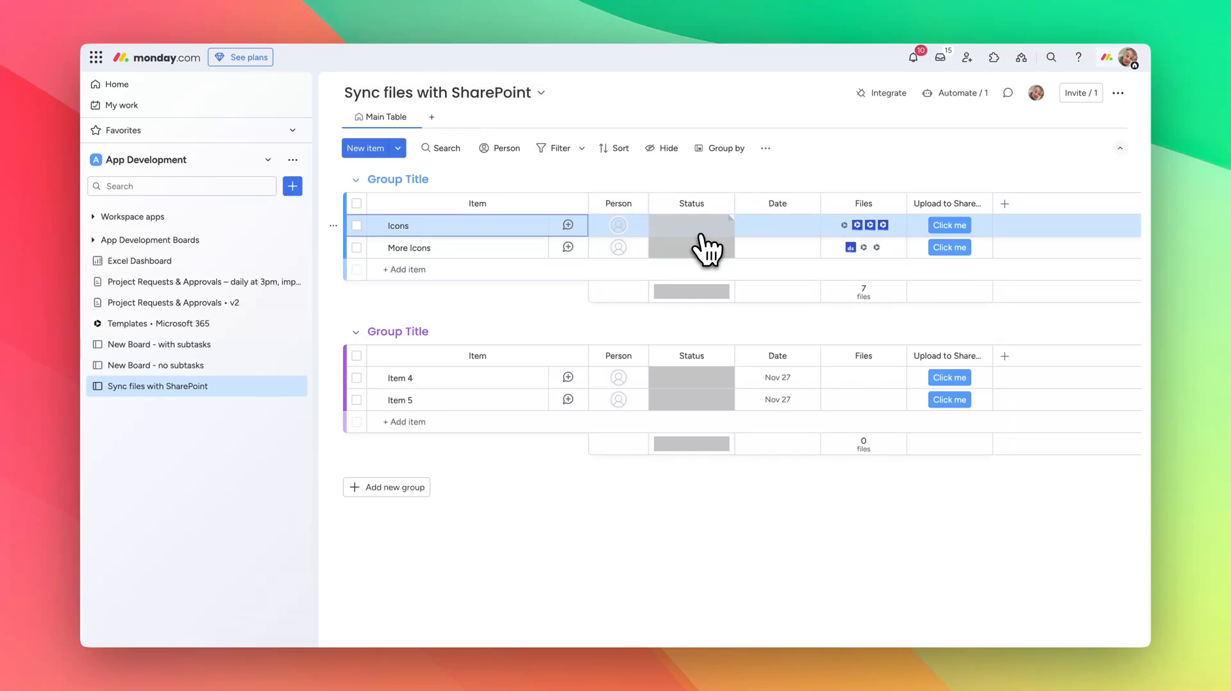
Find the Microsoft 365 v2.27.0 template recipes by searching 'microsoft' in the Automation center
{"action": "left_click", "coordinate": [691, 226]}
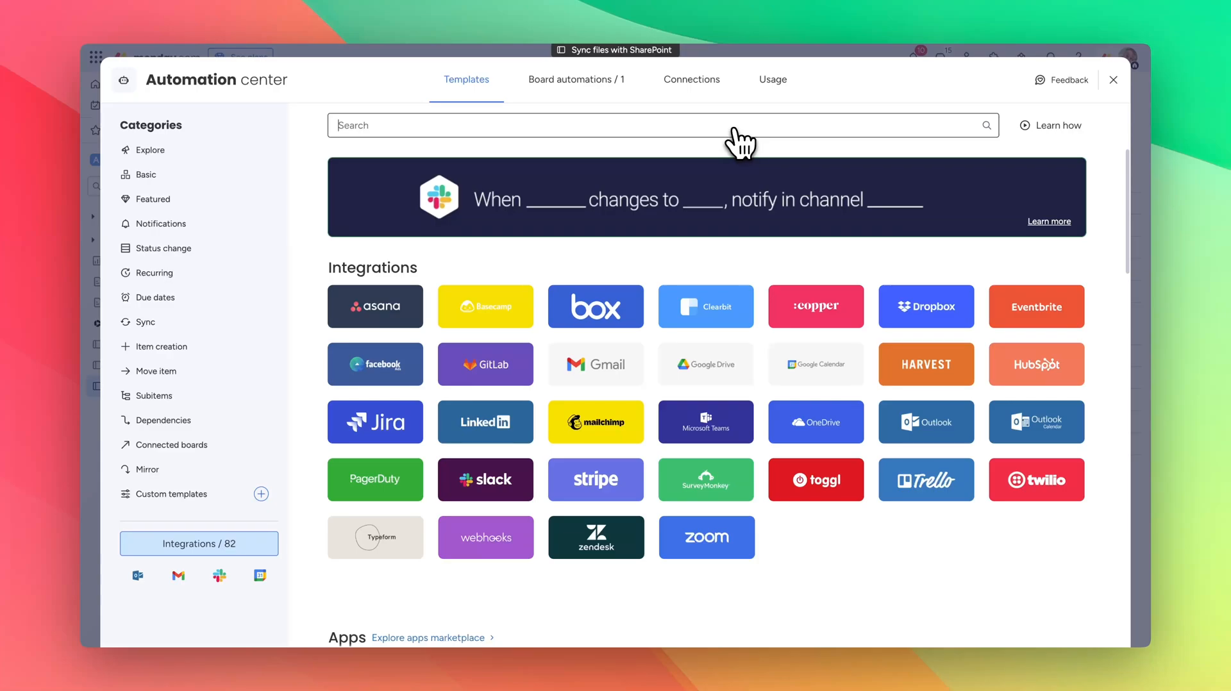
{"action": "type", "text": "microsof"}
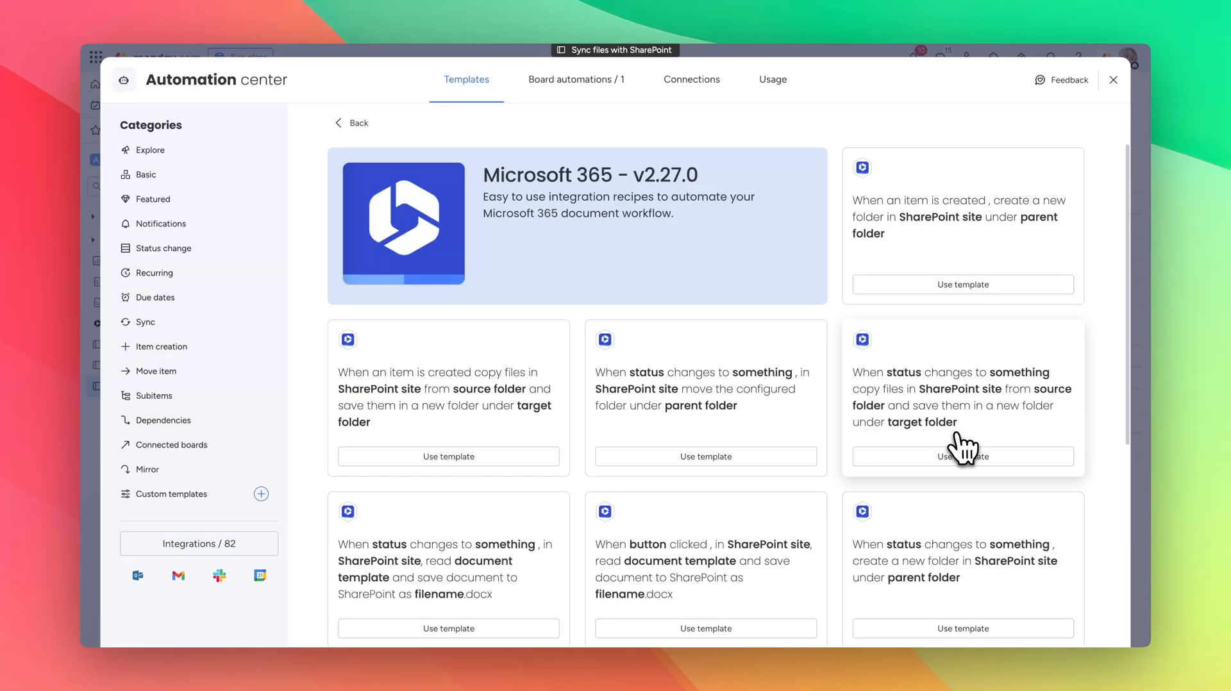
{"action": "scroll", "scroll_direction": "down", "scroll_amount": 3}
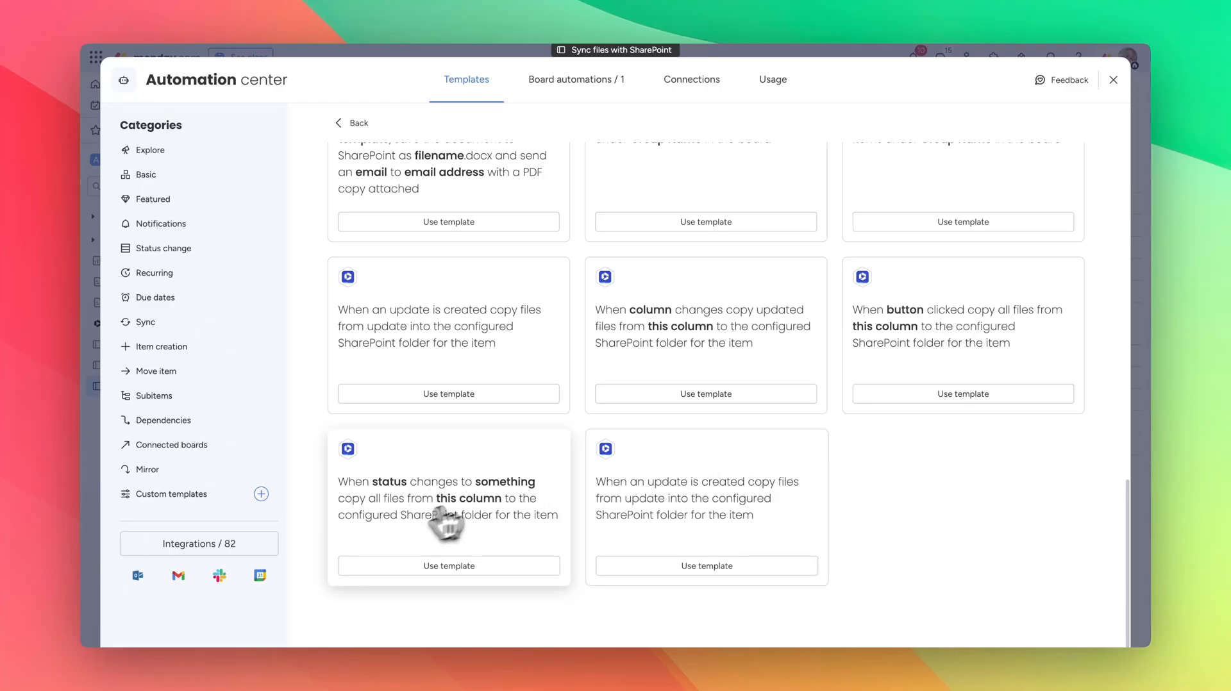
{"action": "mouse_move", "coordinate": [479, 518]}
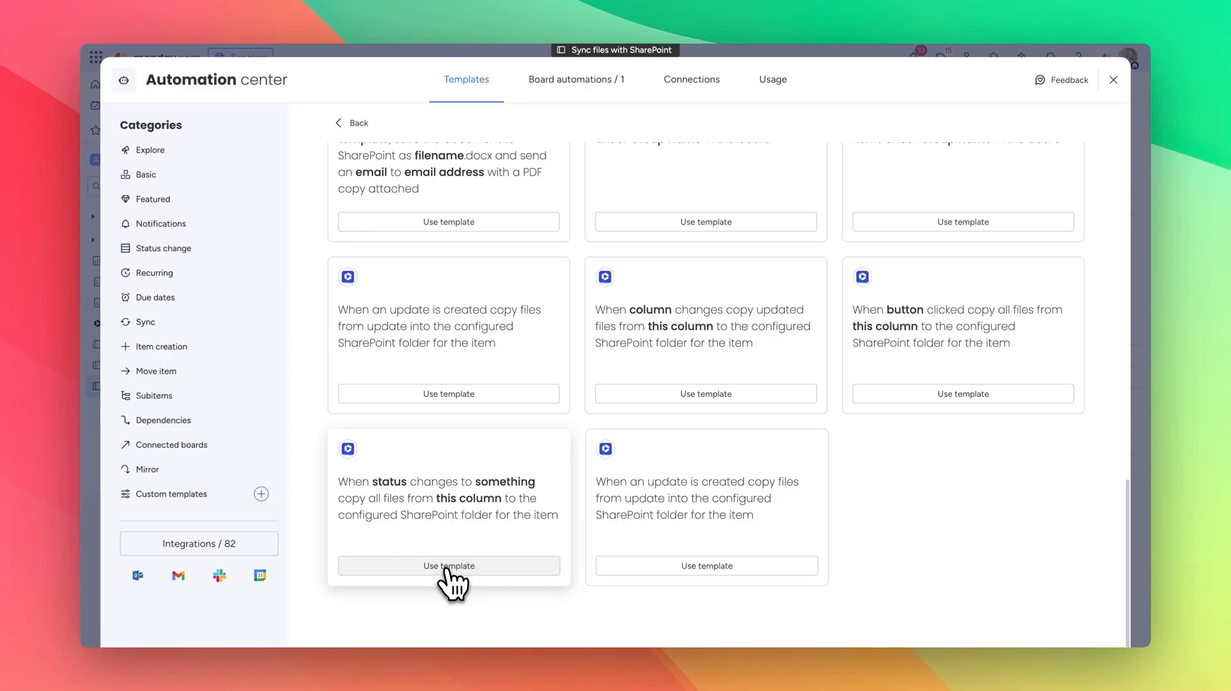
Create an automation copying all Files to the SharePoint folder when Status changes to Done
{"action": "left_click", "coordinate": [447, 566]}
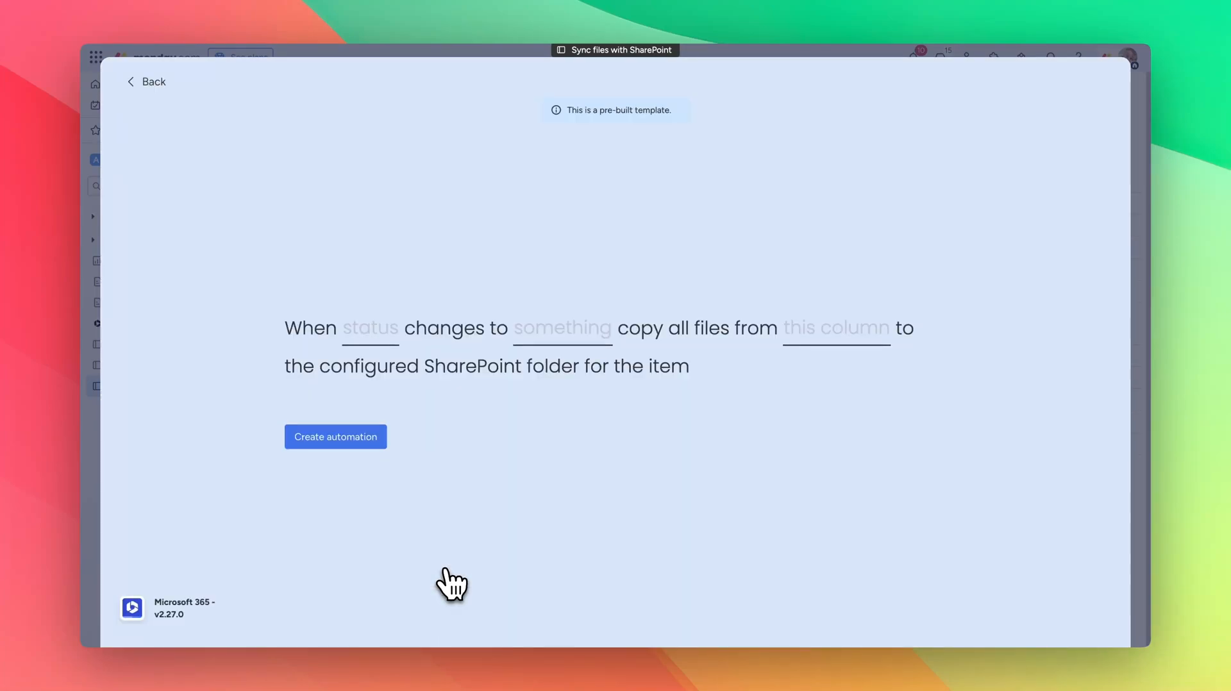
{"action": "left_click", "coordinate": [369, 326]}
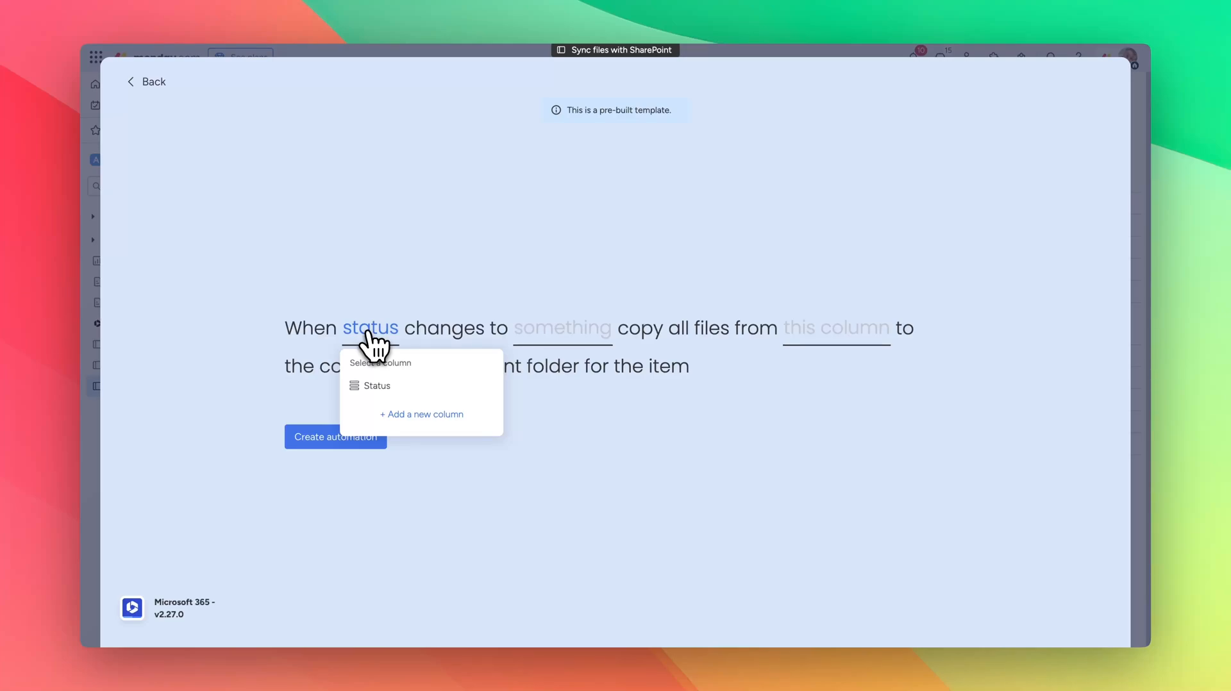
{"action": "left_click", "coordinate": [375, 386]}
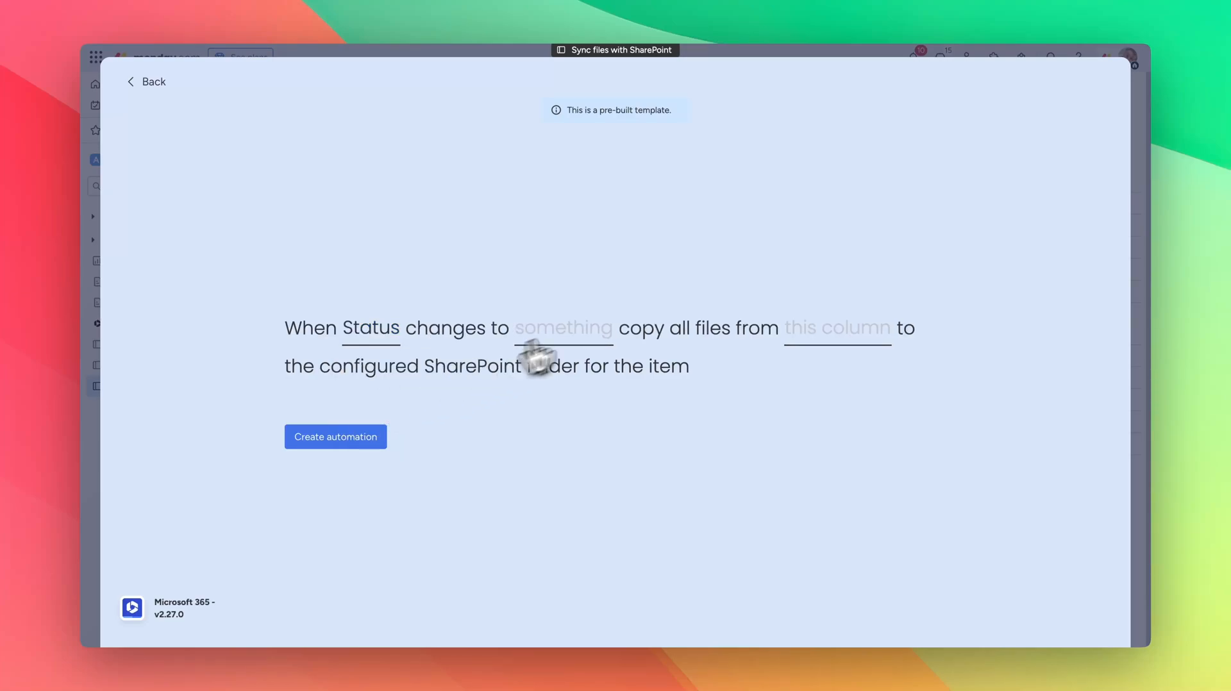
{"action": "left_click", "coordinate": [563, 327]}
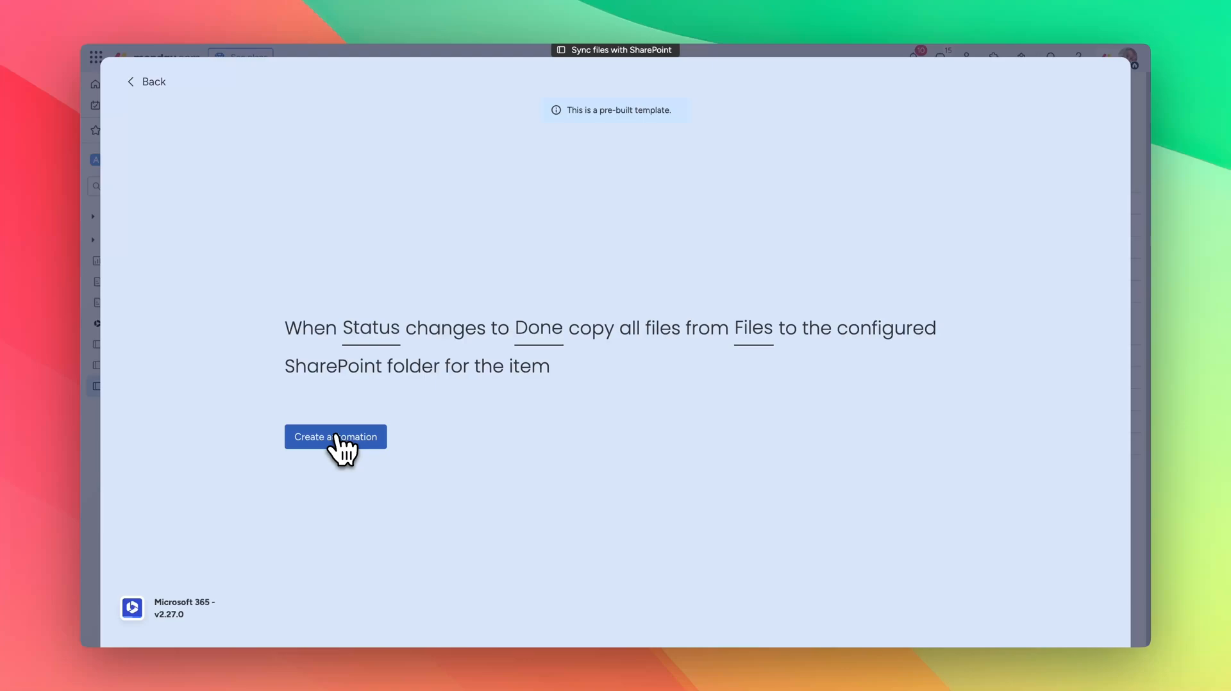
{"action": "left_click", "coordinate": [335, 437]}
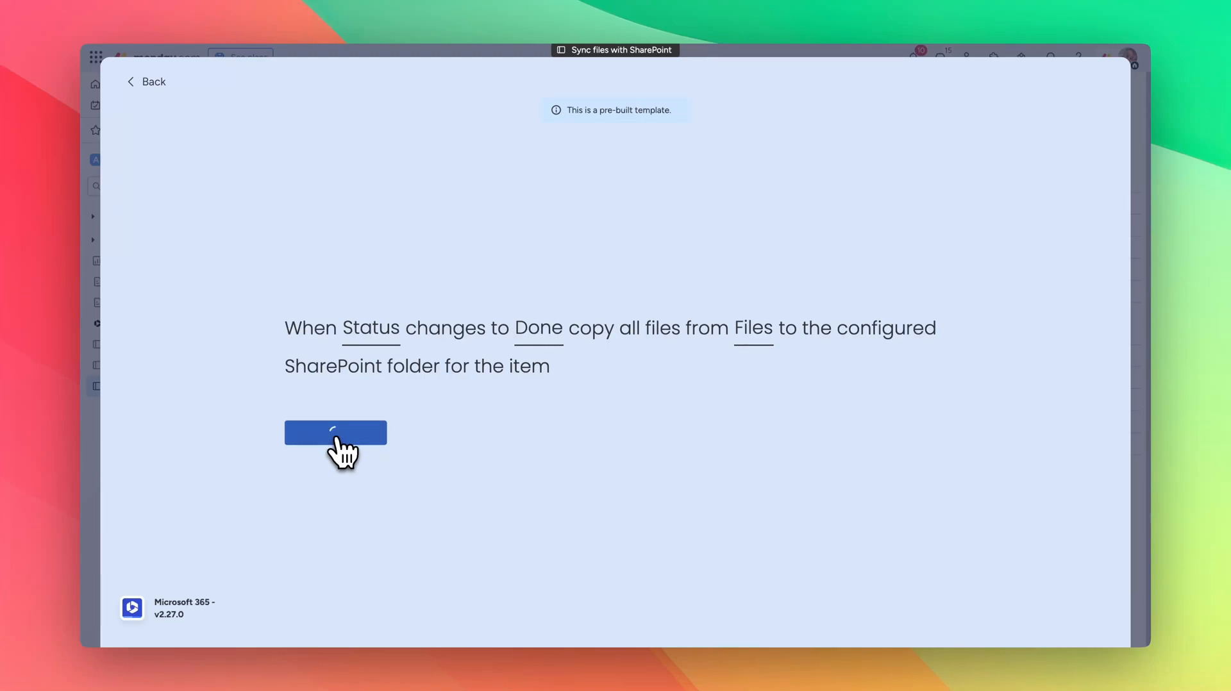
{"action": "left_click", "coordinate": [335, 432]}
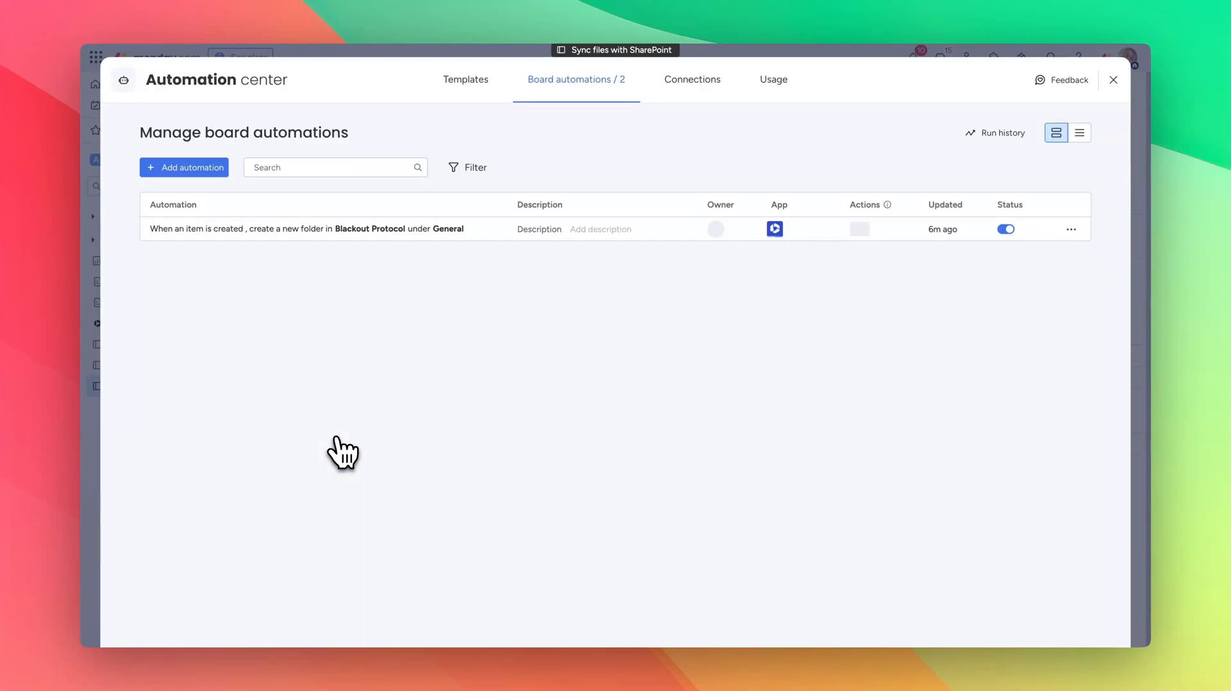
Set the Icons item's Status to Done so the copy automation runs
{"action": "left_click", "coordinate": [1113, 80]}
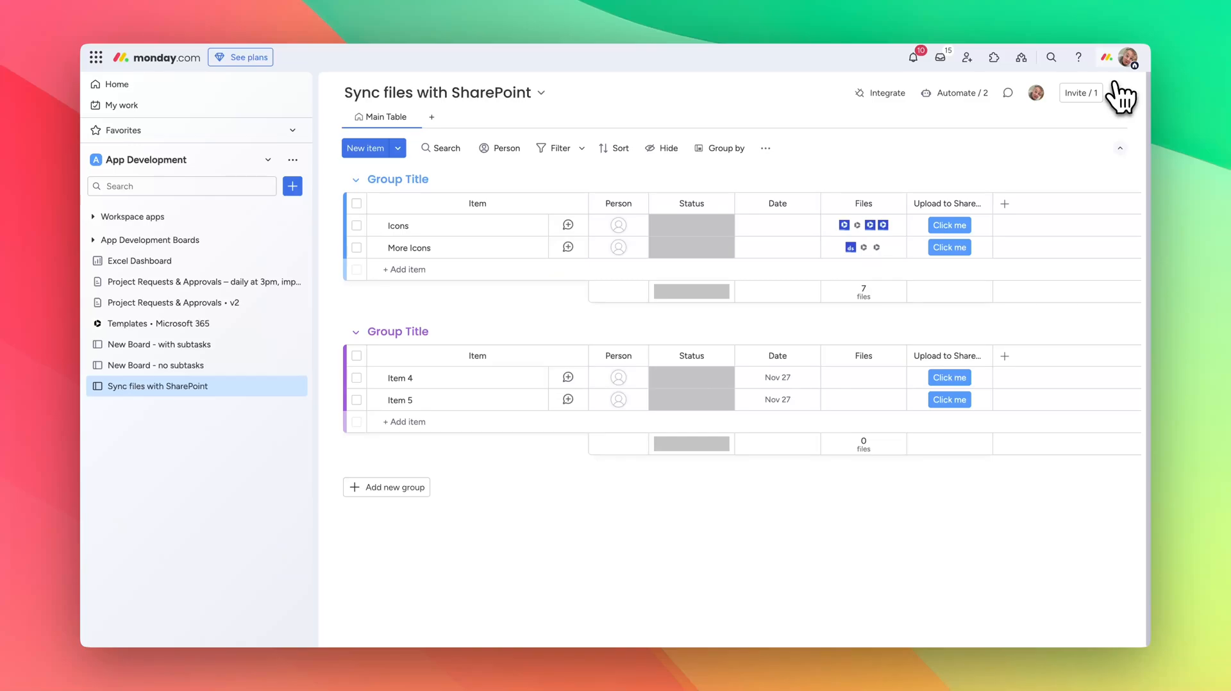
{"action": "left_click", "coordinate": [689, 225]}
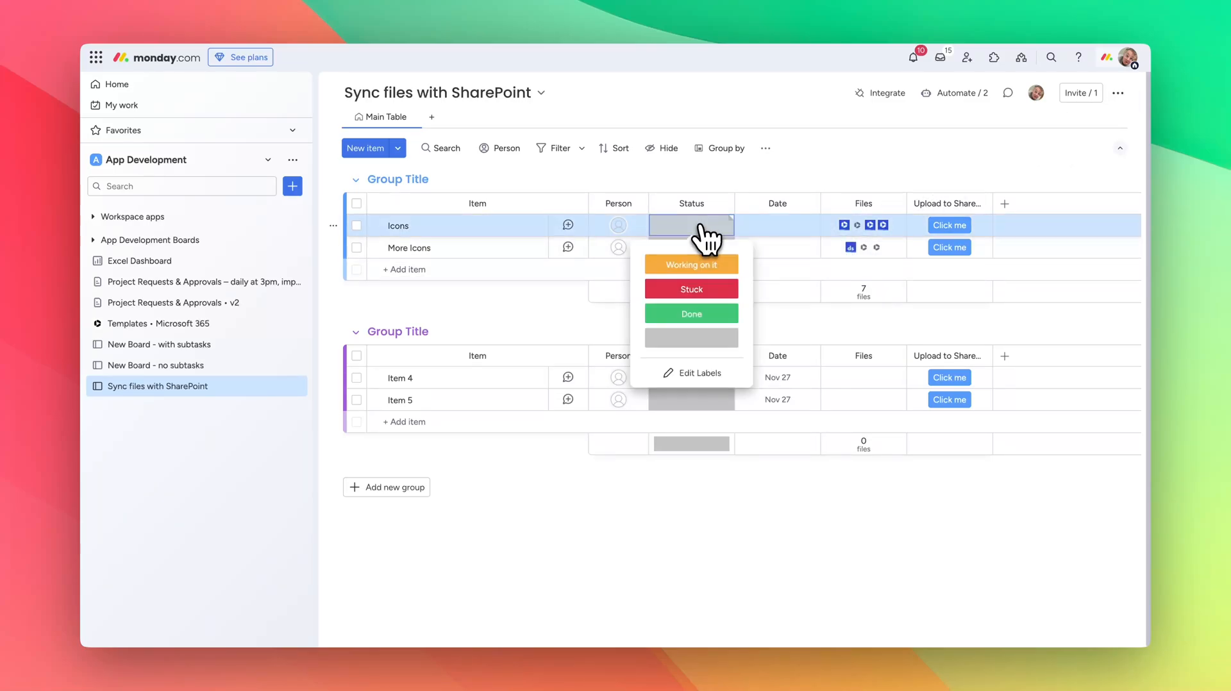
{"action": "left_click", "coordinate": [691, 313]}
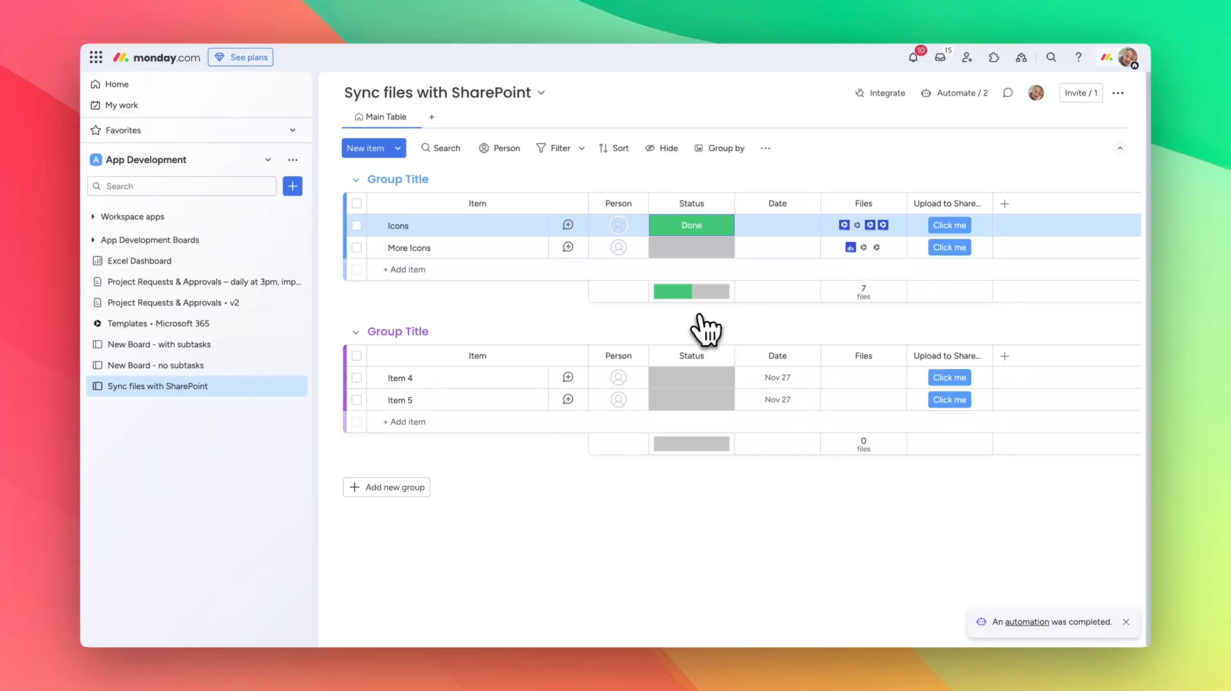
{"action": "mouse_move", "coordinate": [526, 221]}
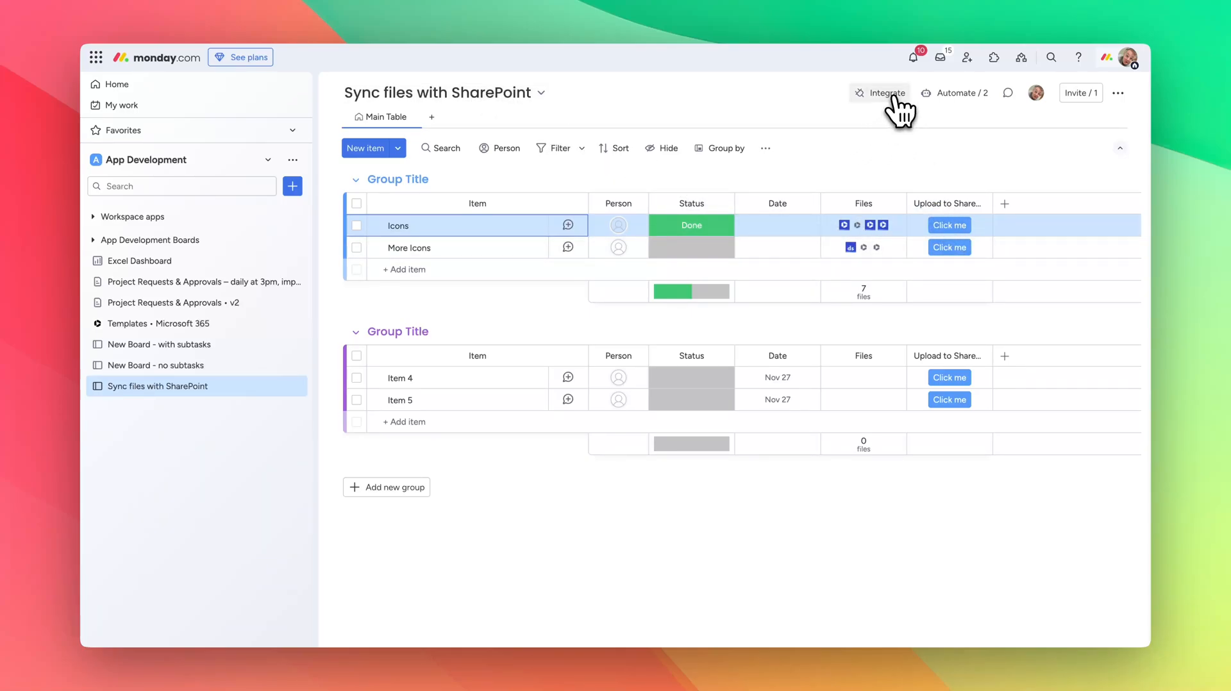
Create an automation copying Files to SharePoint when the Upload to SharePoint button is clicked
{"action": "left_click", "coordinate": [881, 93]}
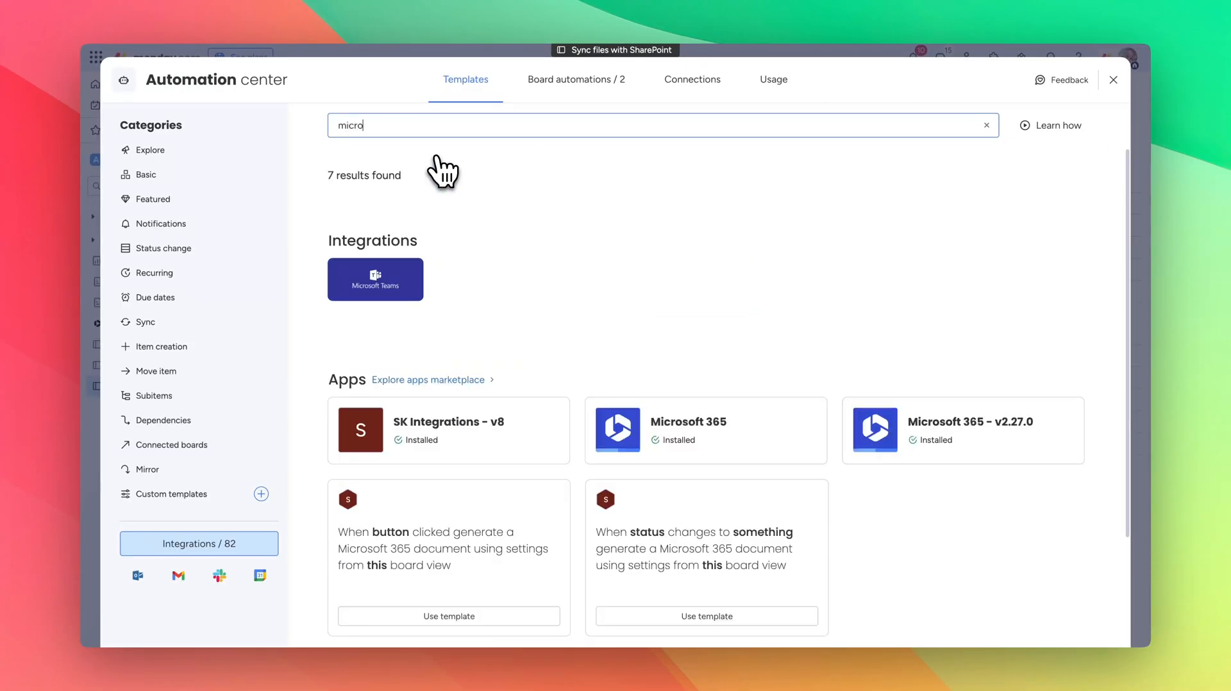
{"action": "left_click", "coordinate": [375, 278]}
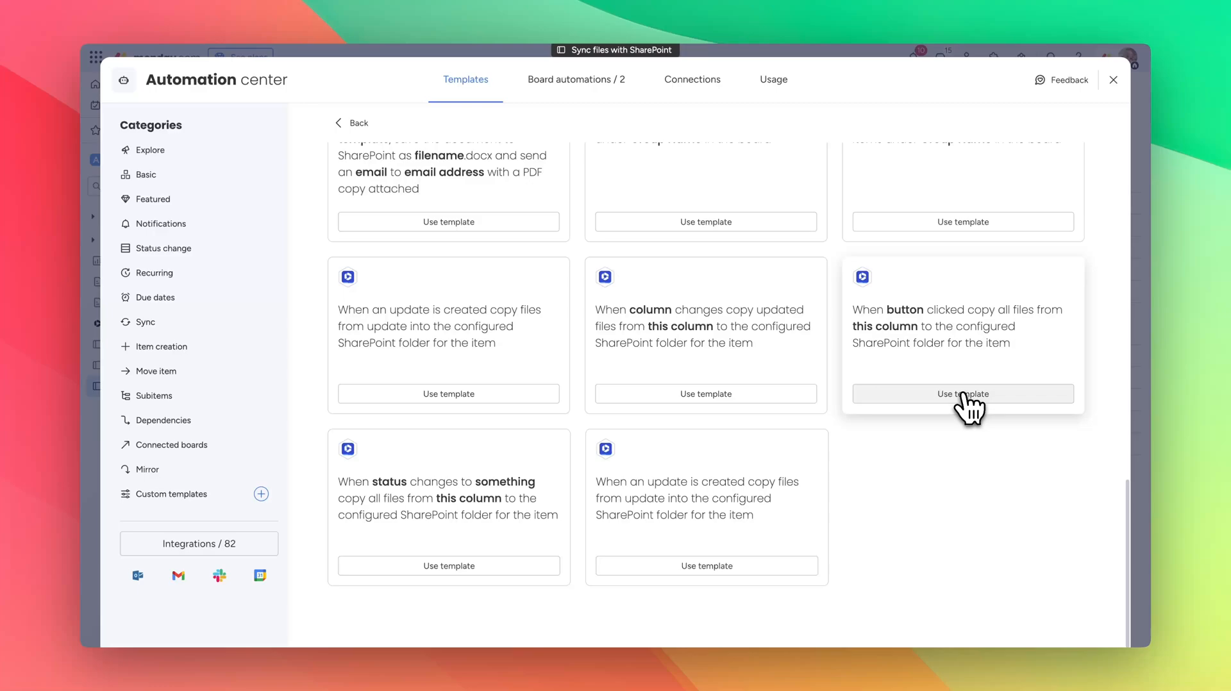
{"action": "left_click", "coordinate": [962, 394]}
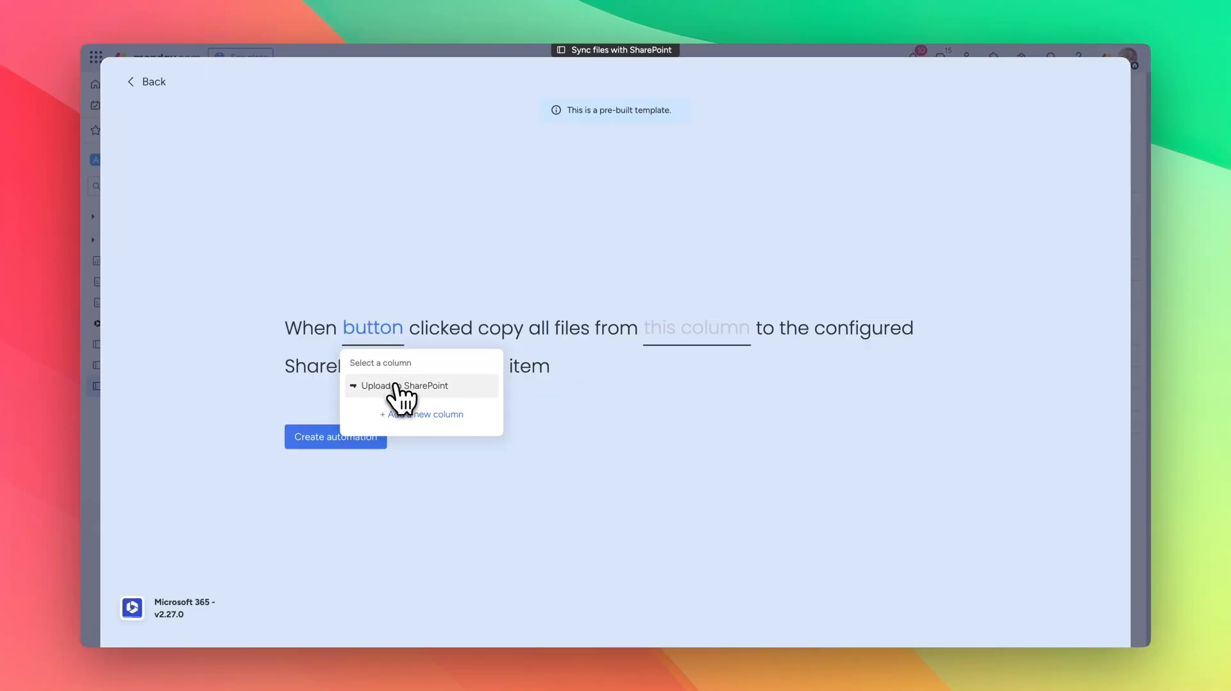
{"action": "left_click", "coordinate": [405, 385]}
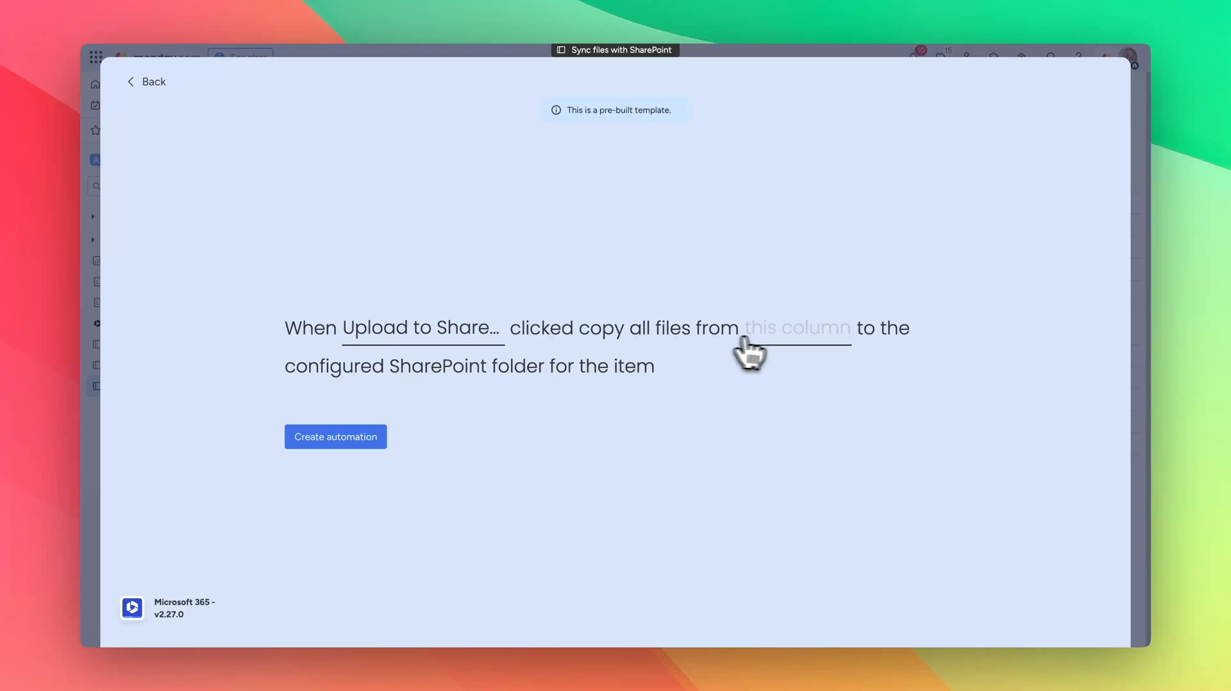
{"action": "left_click", "coordinate": [796, 327]}
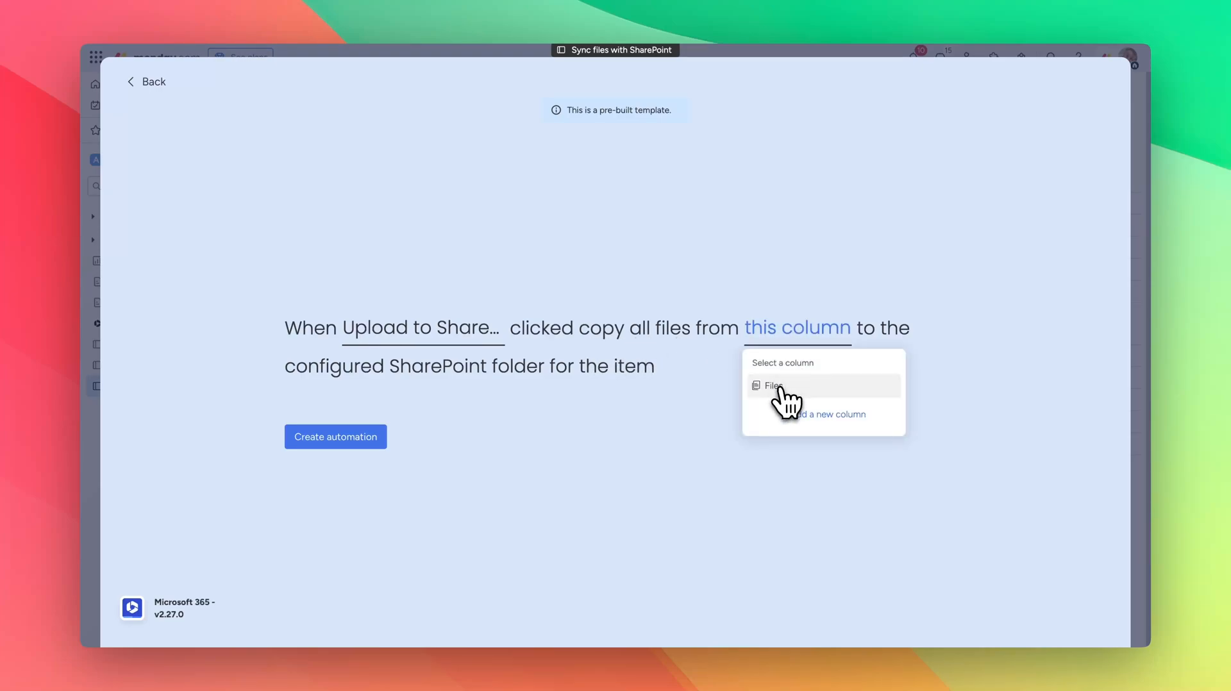
{"action": "left_click", "coordinate": [773, 386]}
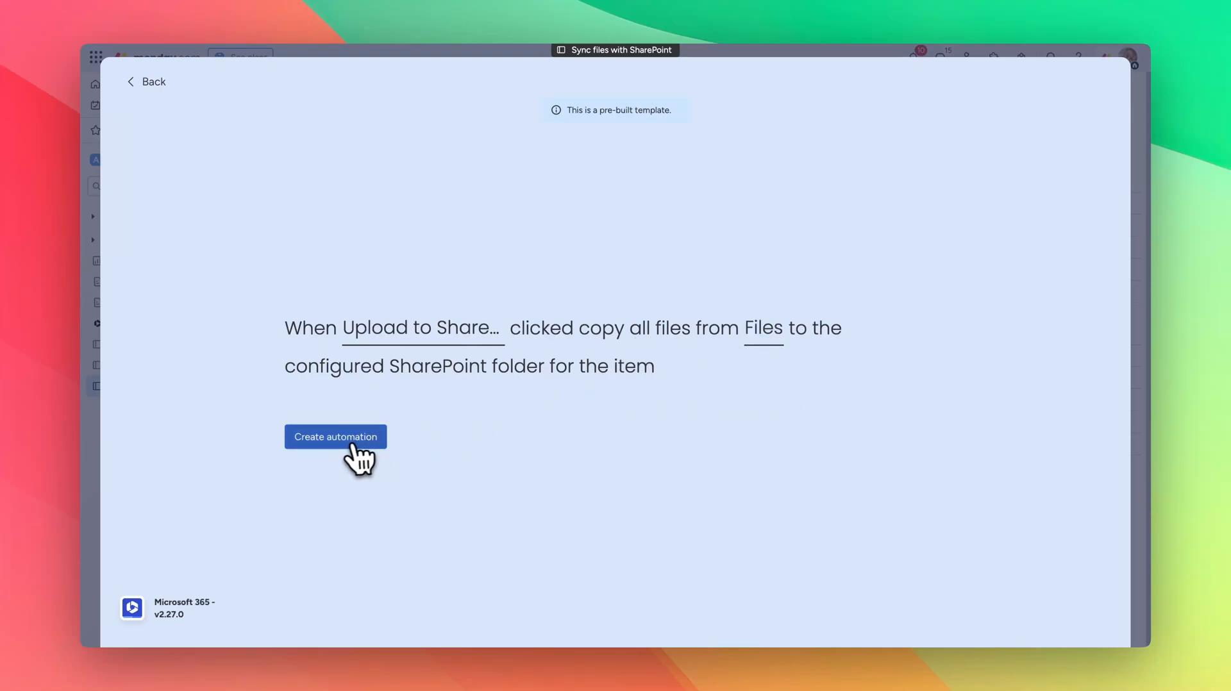
{"action": "left_click", "coordinate": [335, 437]}
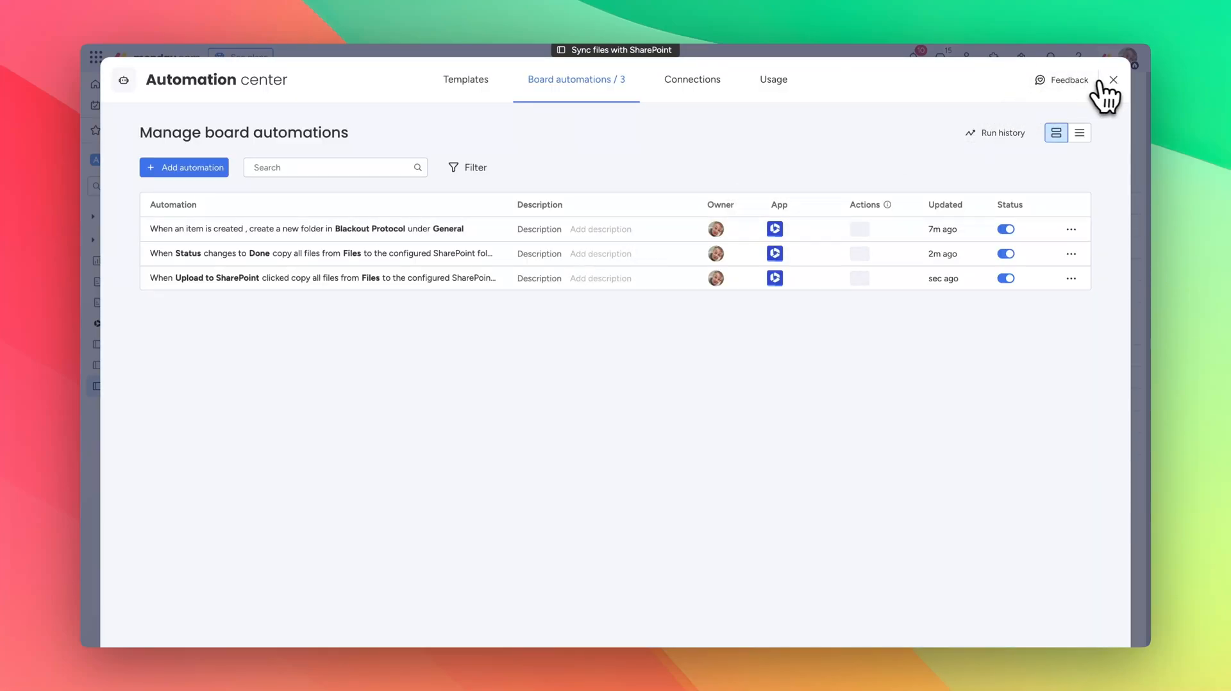
Trigger the SharePoint upload for More Icons with its 'Click me' button
{"action": "left_click", "coordinate": [1112, 79]}
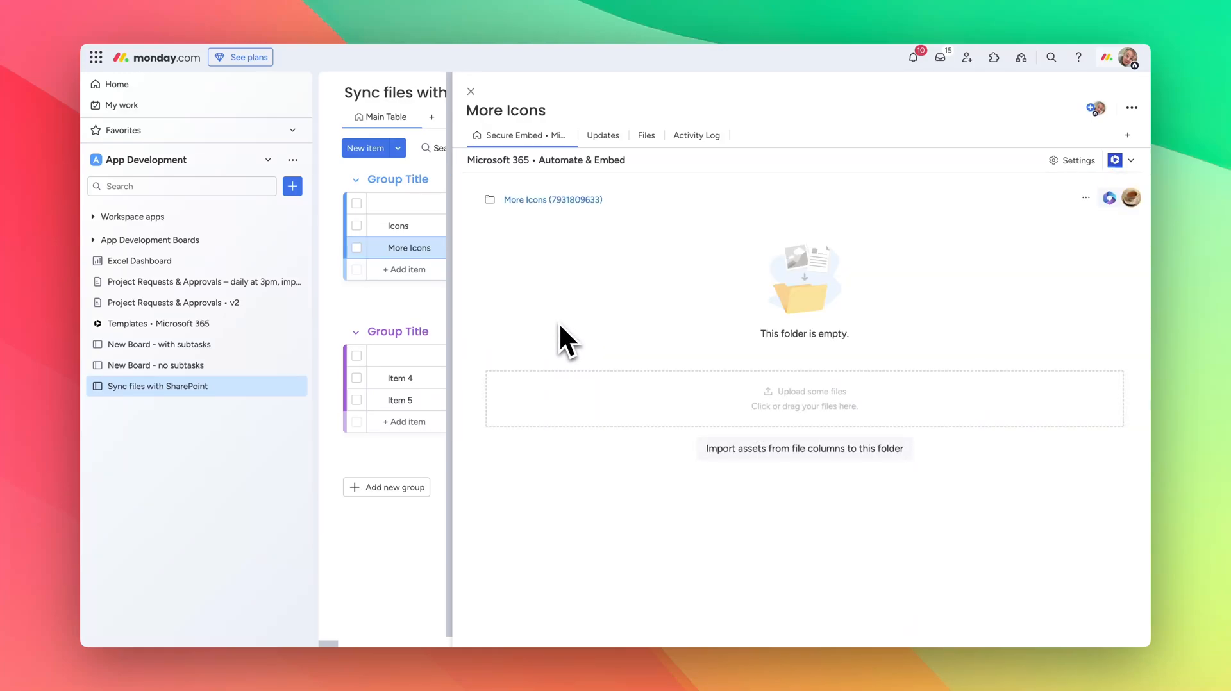
{"action": "left_click", "coordinate": [471, 91]}
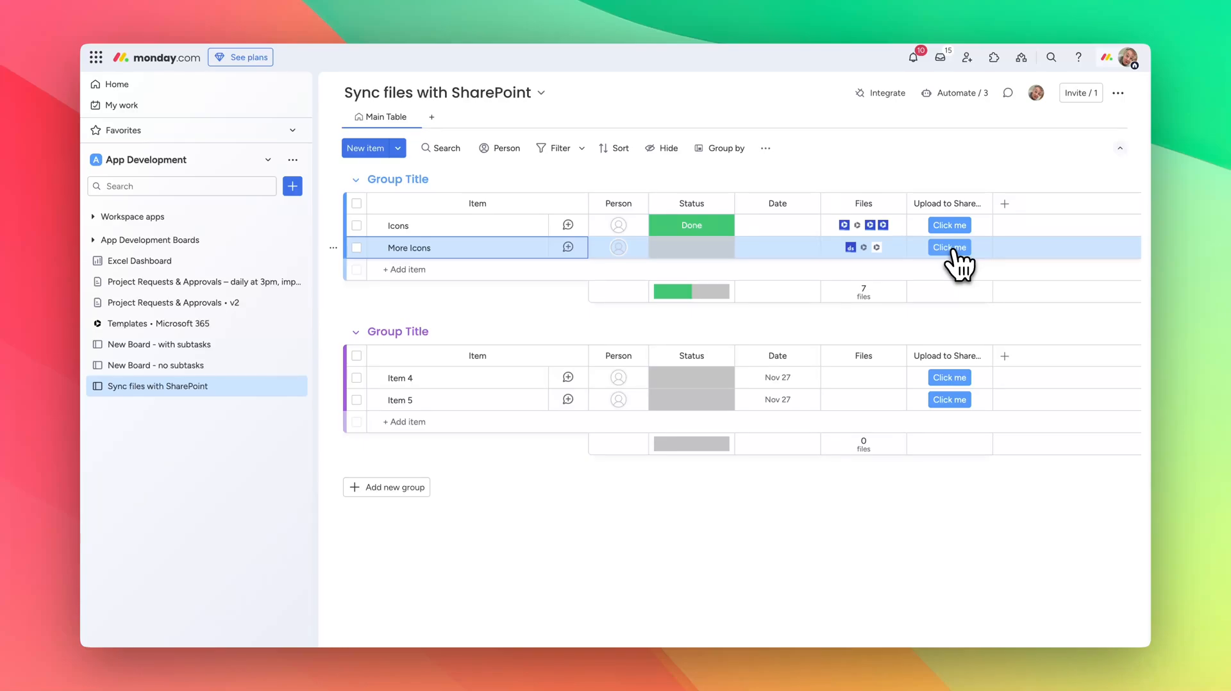
{"action": "left_click", "coordinate": [948, 246]}
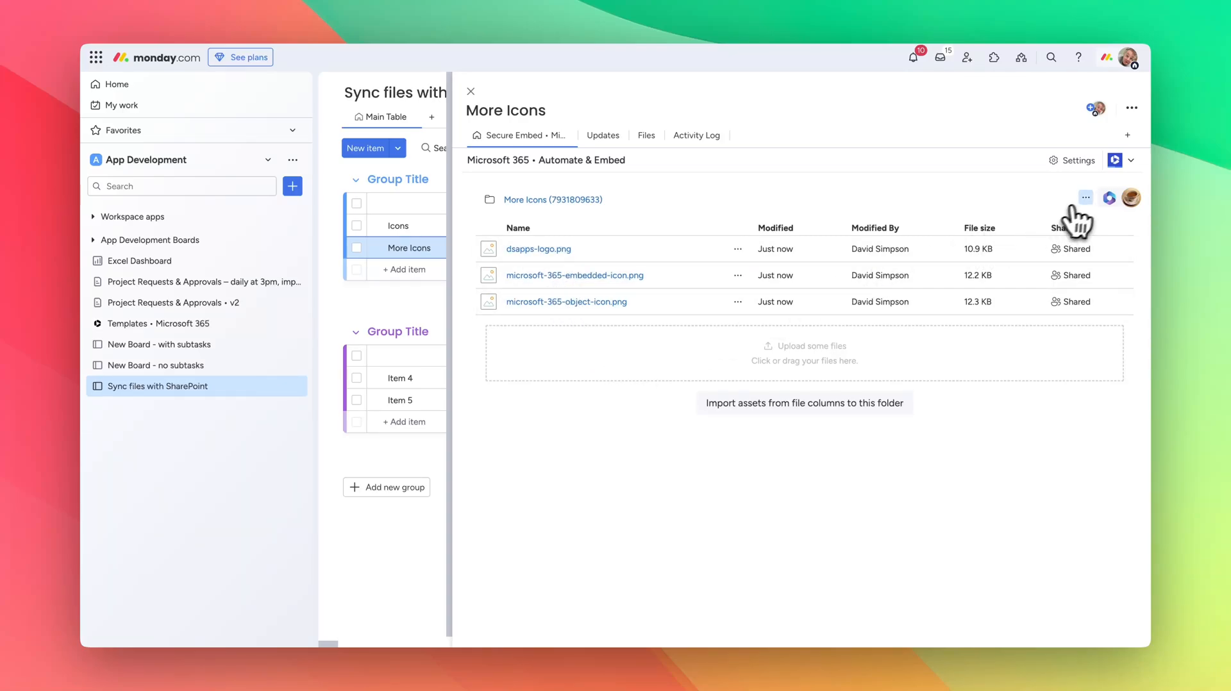
Verify More Icons' SharePoint folder now holds its three PNG files, then return to the board
{"action": "left_click", "coordinate": [1084, 197]}
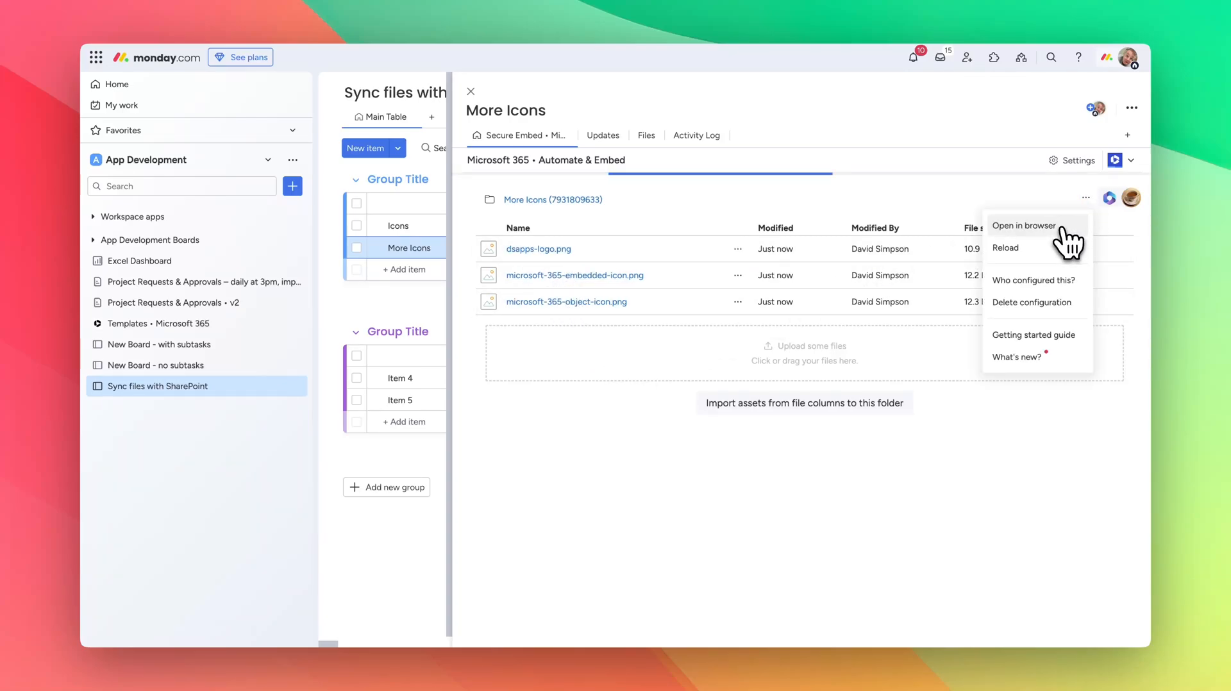
{"action": "left_click", "coordinate": [1023, 225]}
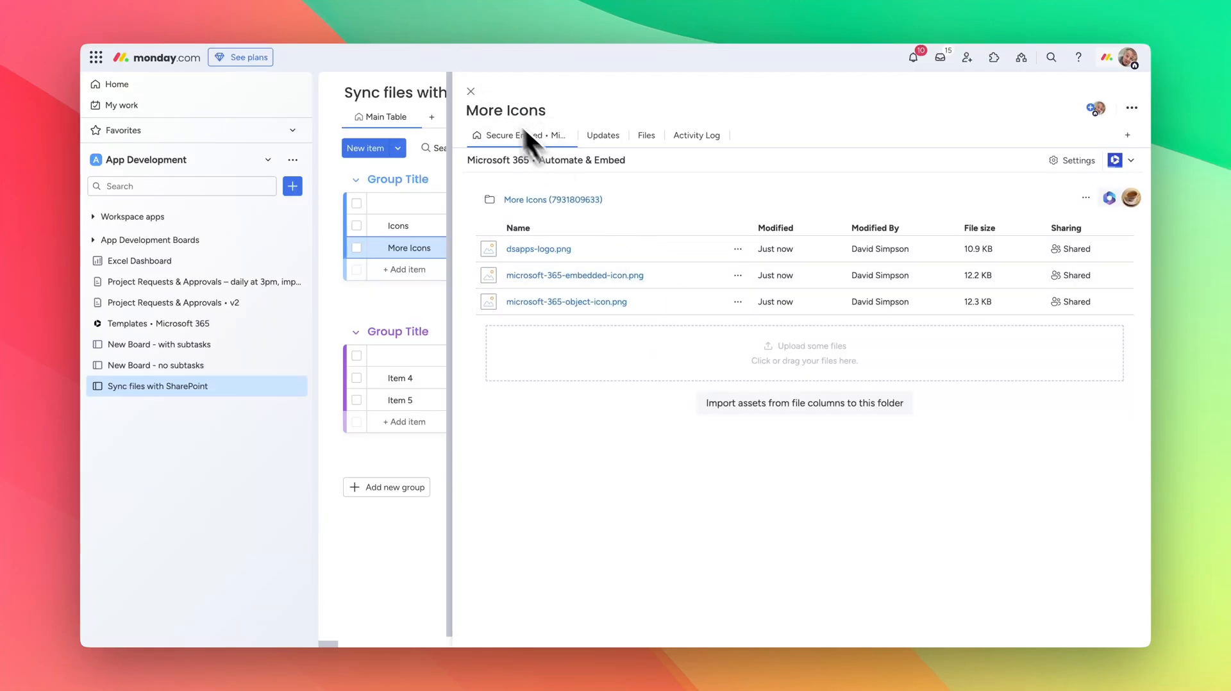
{"action": "left_click", "coordinate": [470, 91]}
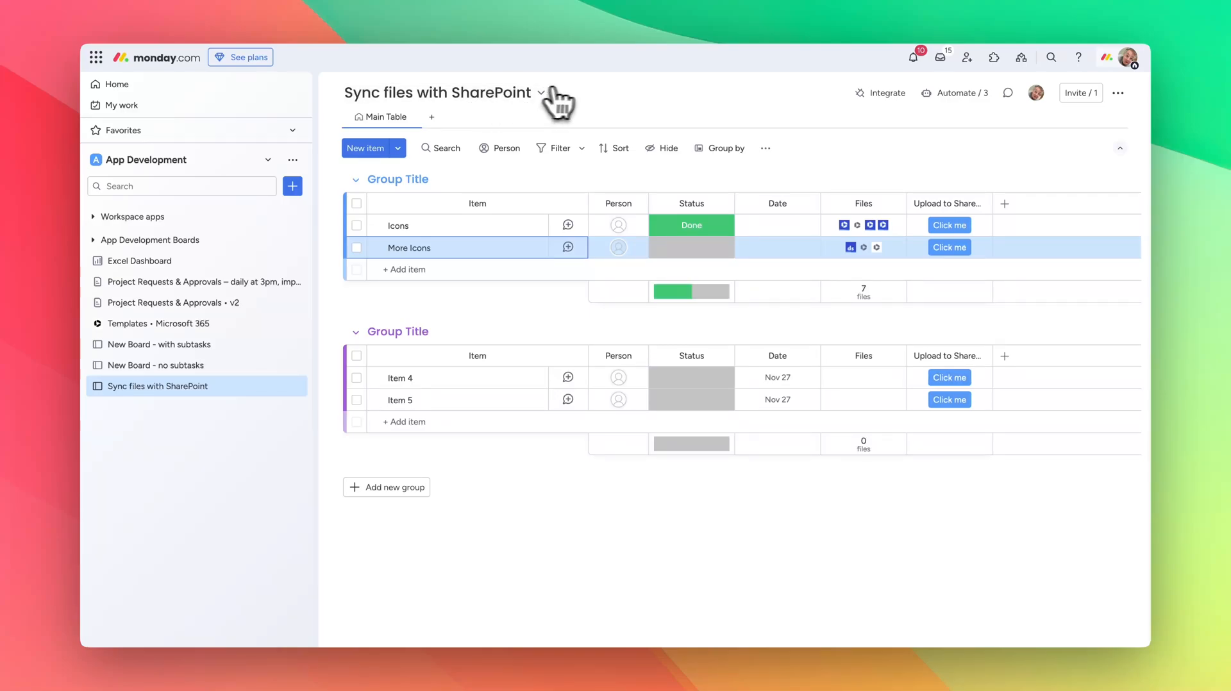
{"action": "mouse_move", "coordinate": [912, 259]}
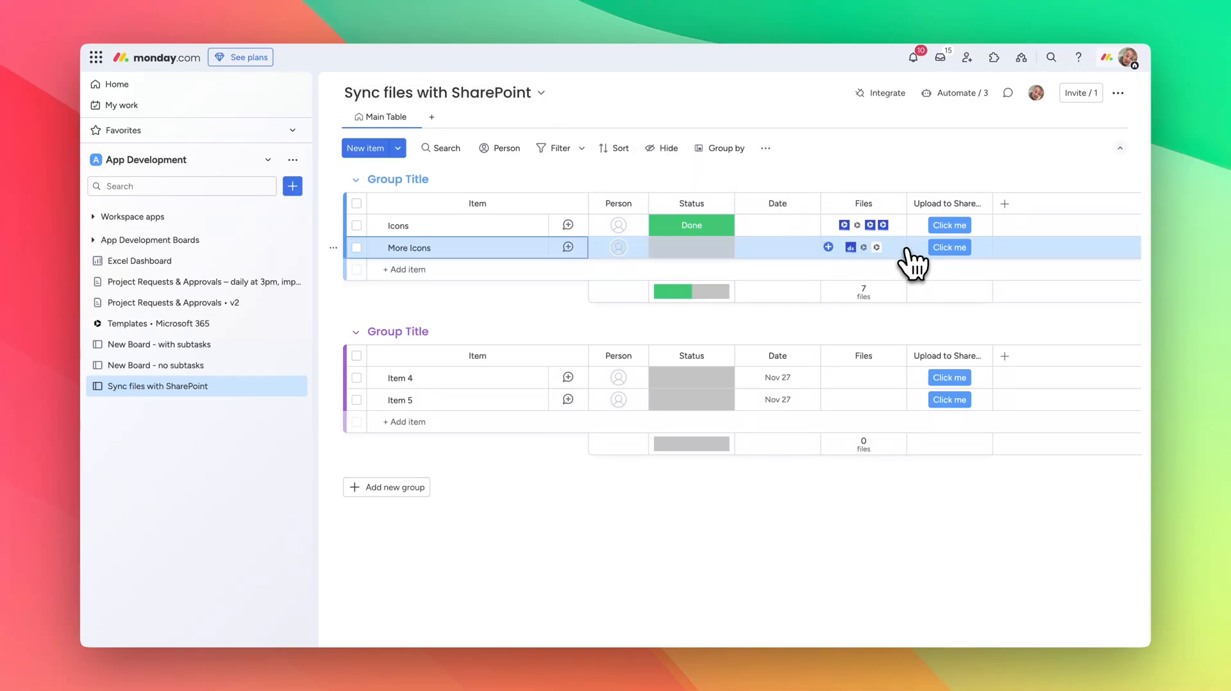
{"action": "left_click", "coordinate": [954, 92]}
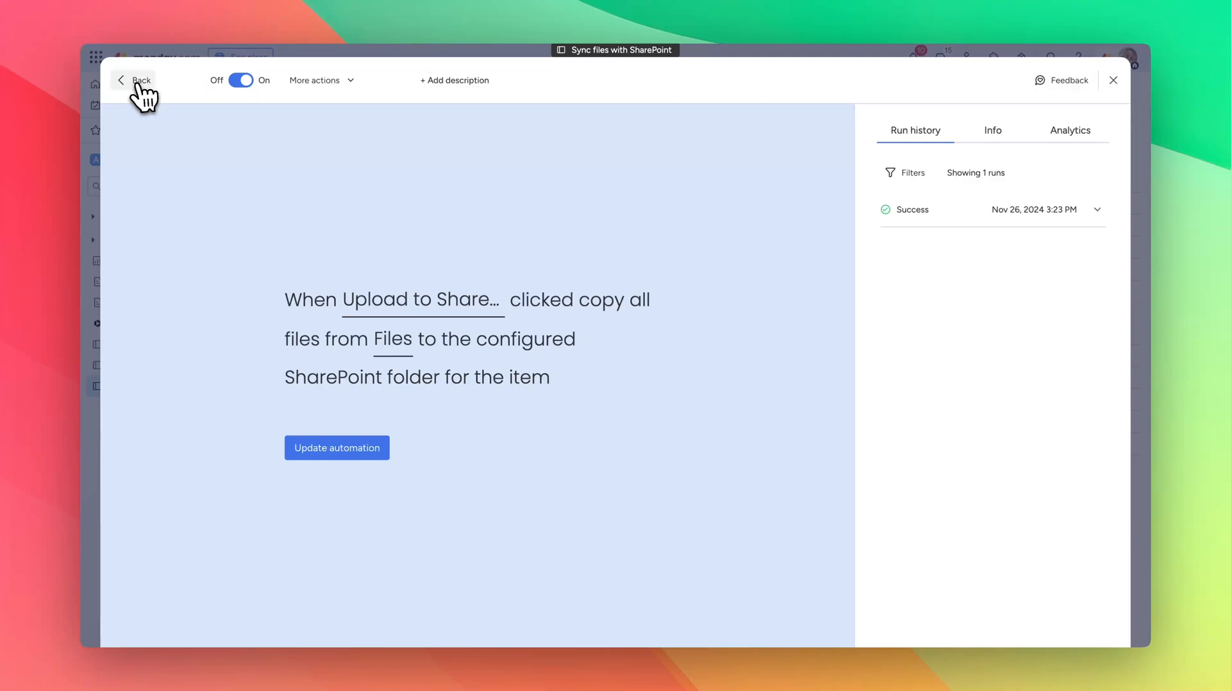
Switch off the three board automations and reopen the automation templates catalogue
{"action": "left_click", "coordinate": [134, 80]}
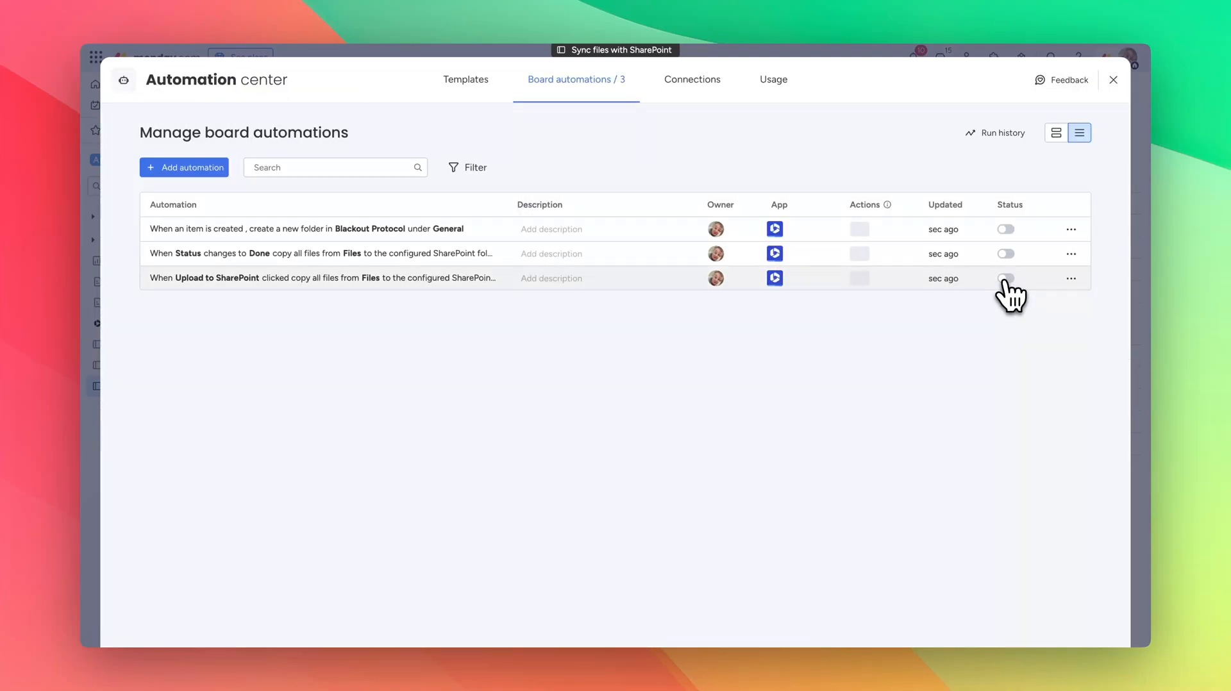
{"action": "left_click", "coordinate": [1112, 79]}
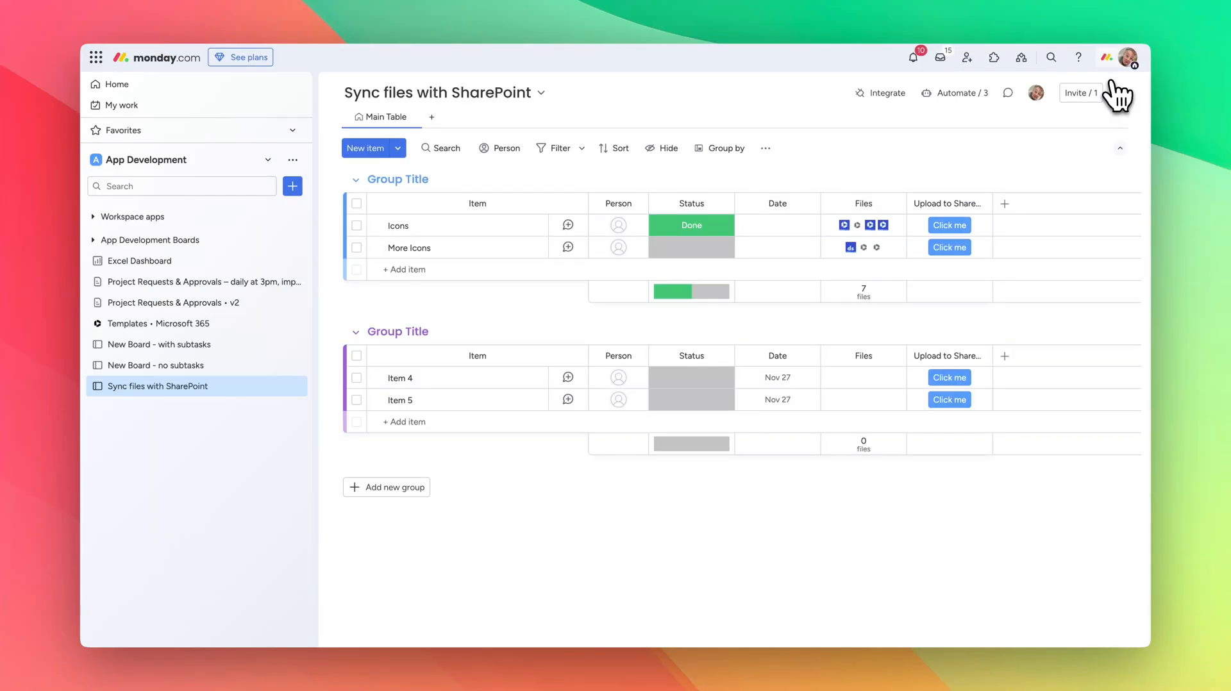
{"action": "left_click", "coordinate": [880, 93]}
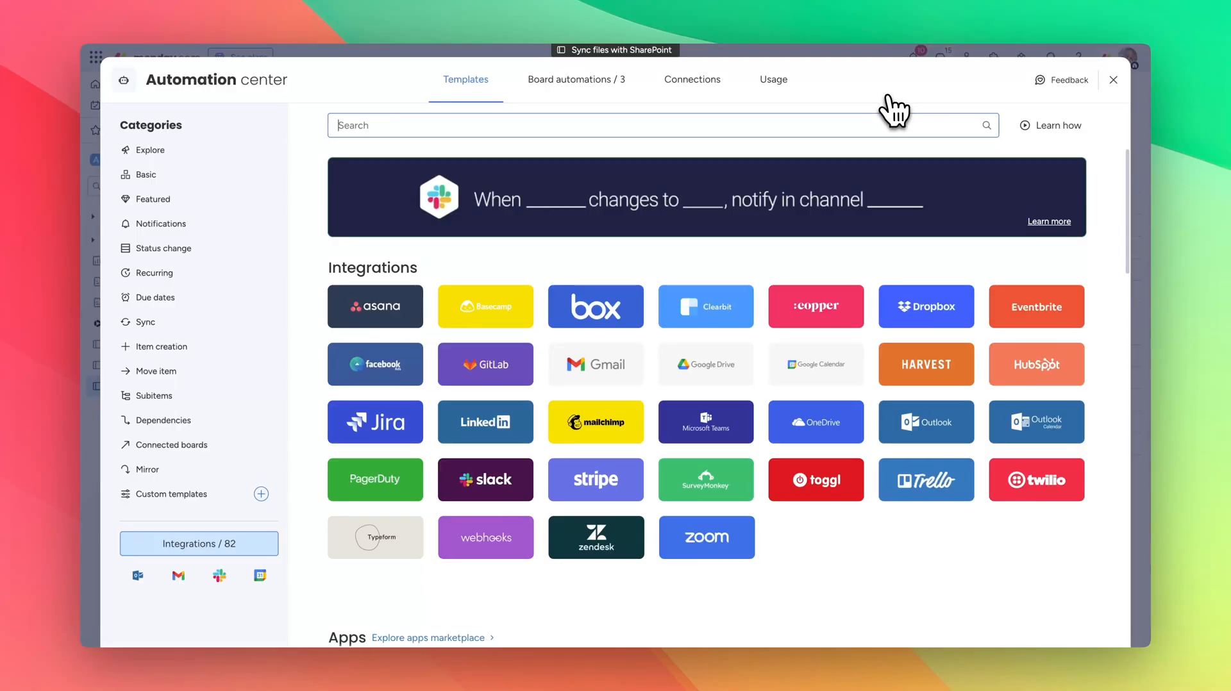
Create an automation copying updated Files to SharePoint whenever the Files column changes
{"action": "type", "text": "microsoft"}
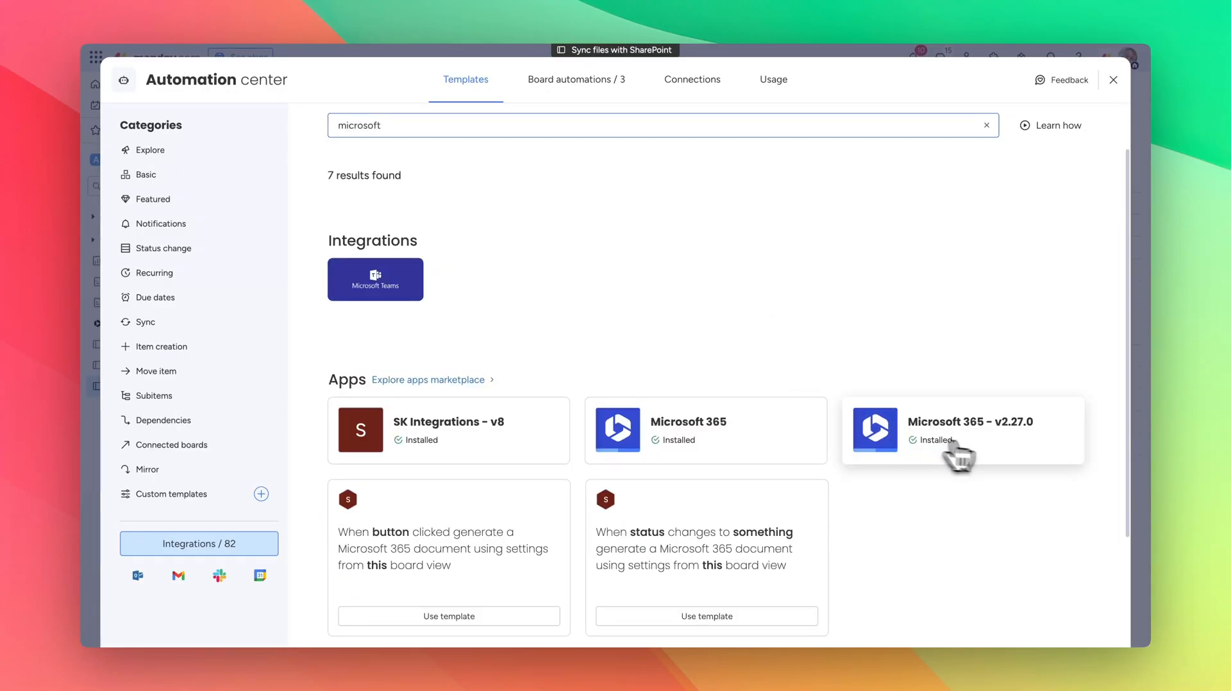
{"action": "left_click", "coordinate": [961, 429]}
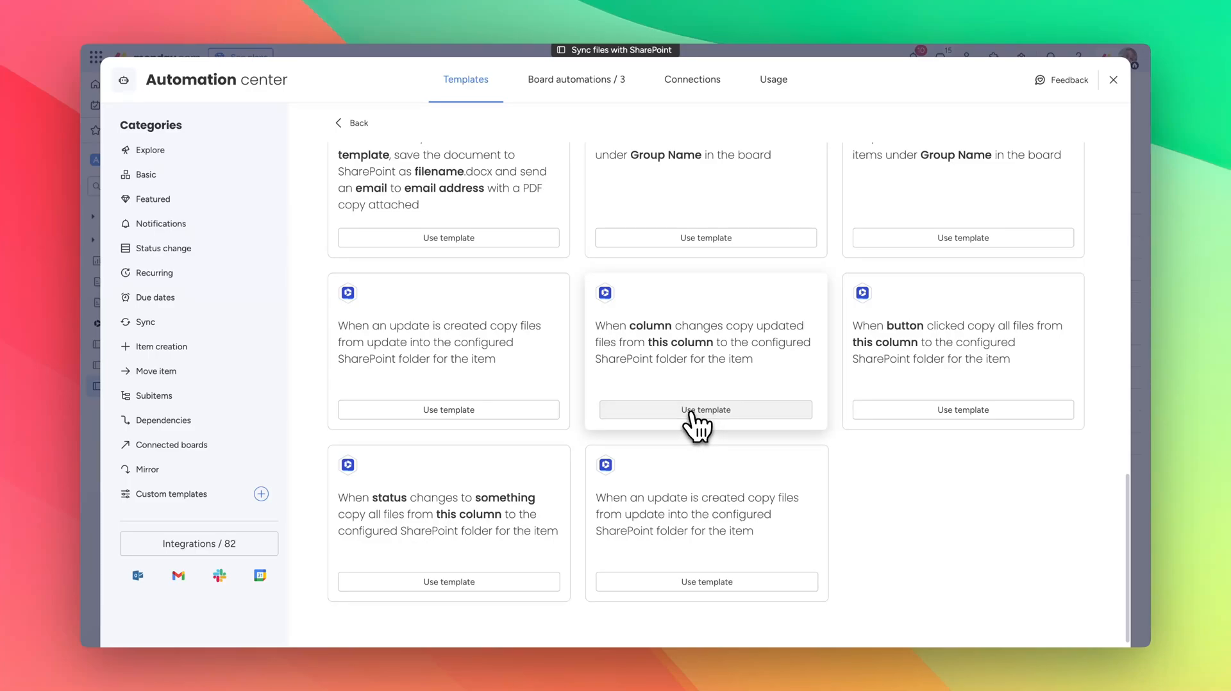
{"action": "left_click", "coordinate": [704, 409]}
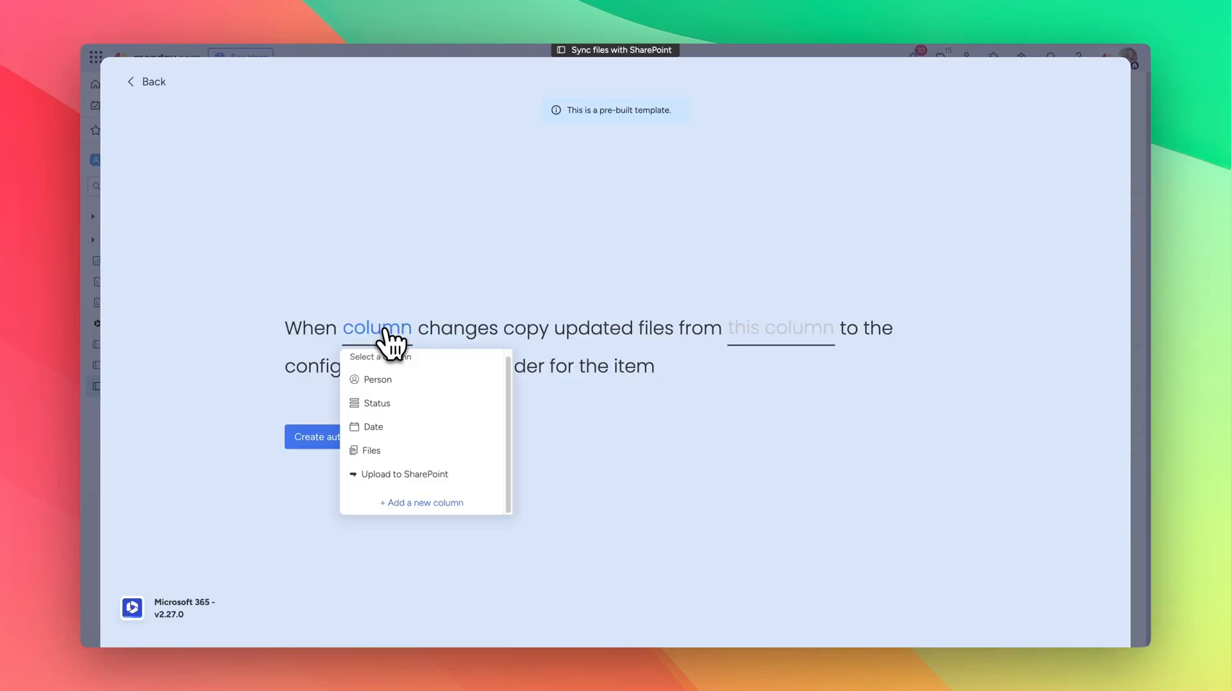
{"action": "left_click", "coordinate": [370, 450]}
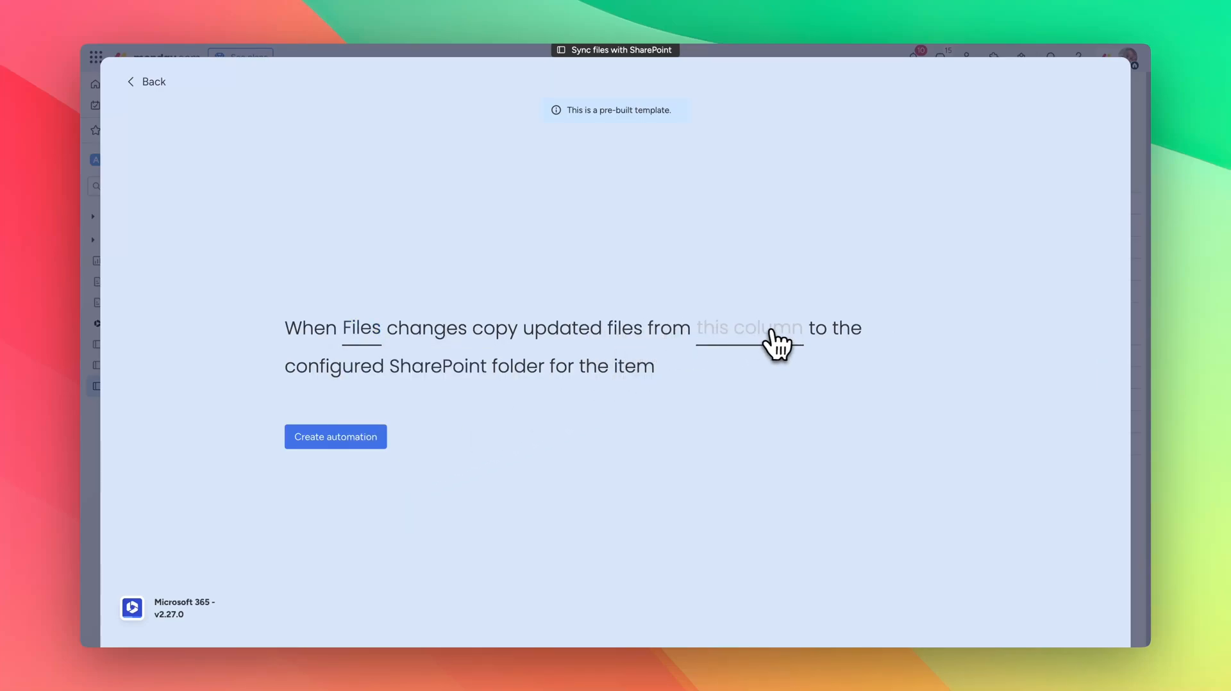
{"action": "left_click", "coordinate": [747, 327]}
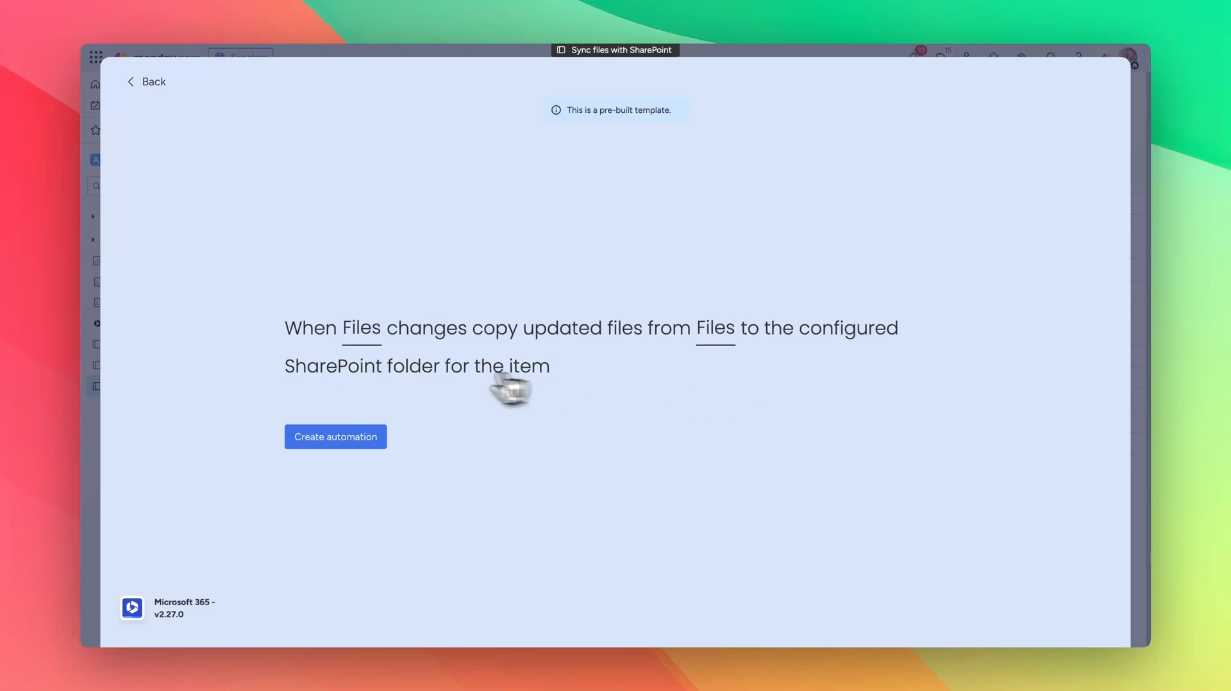
{"action": "mouse_move", "coordinate": [698, 350]}
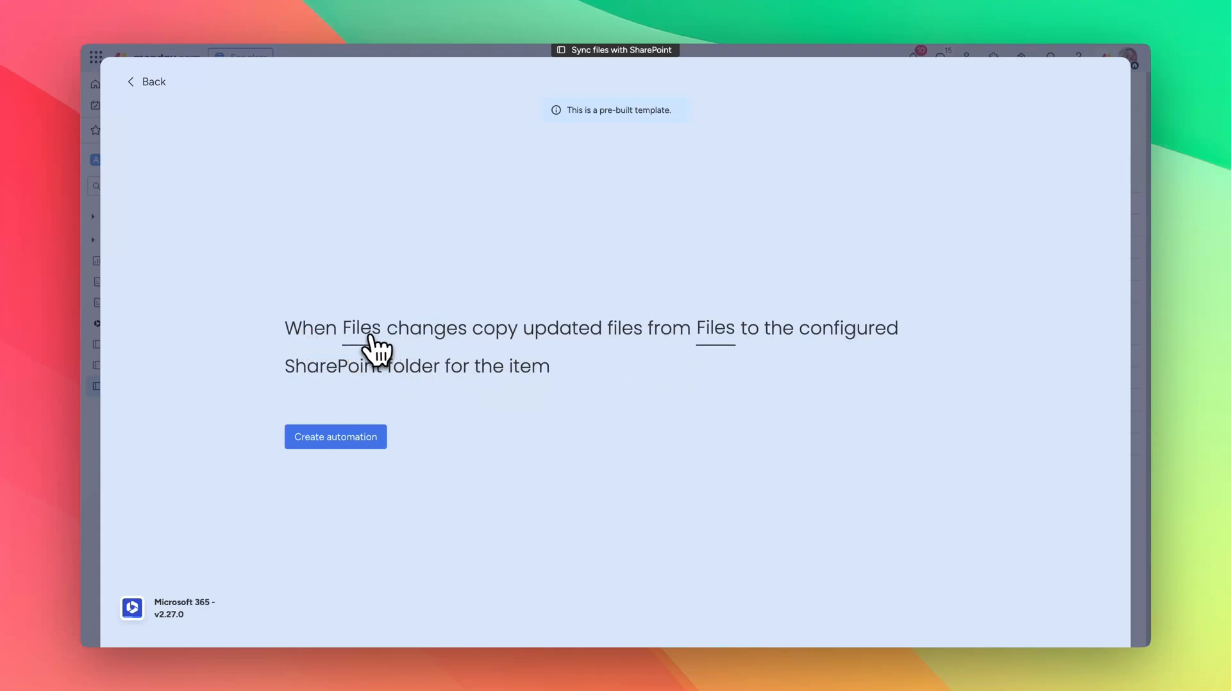
{"action": "mouse_move", "coordinate": [582, 363]}
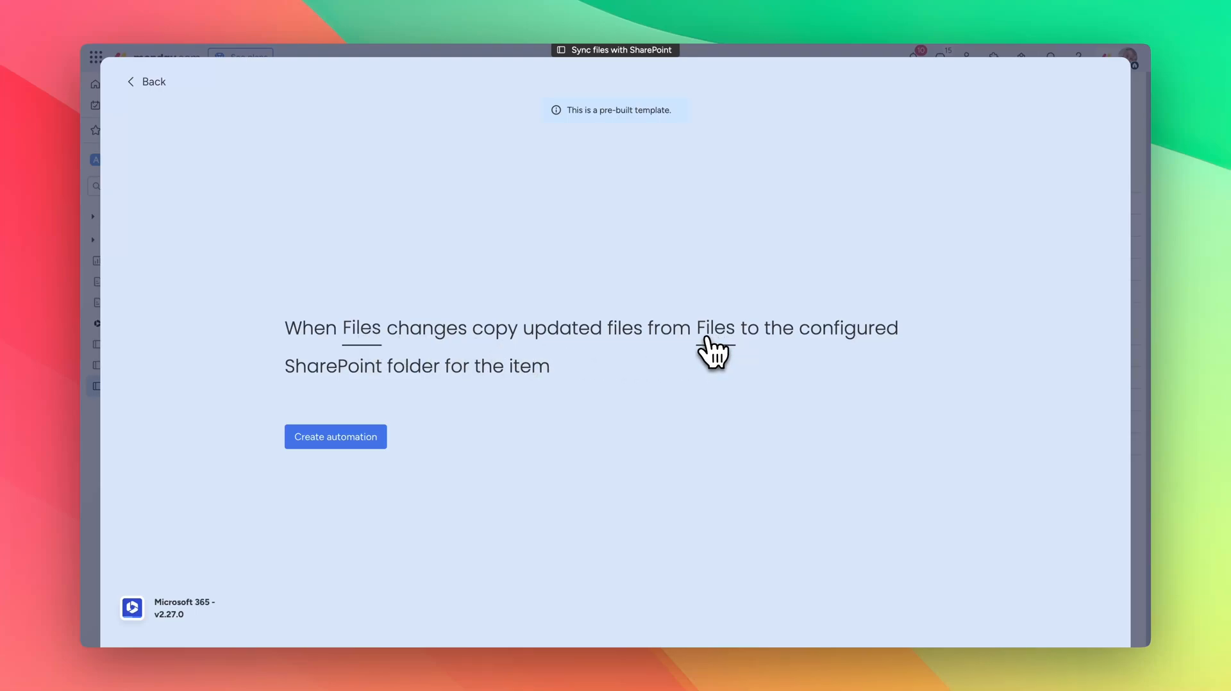
{"action": "mouse_move", "coordinate": [335, 437]}
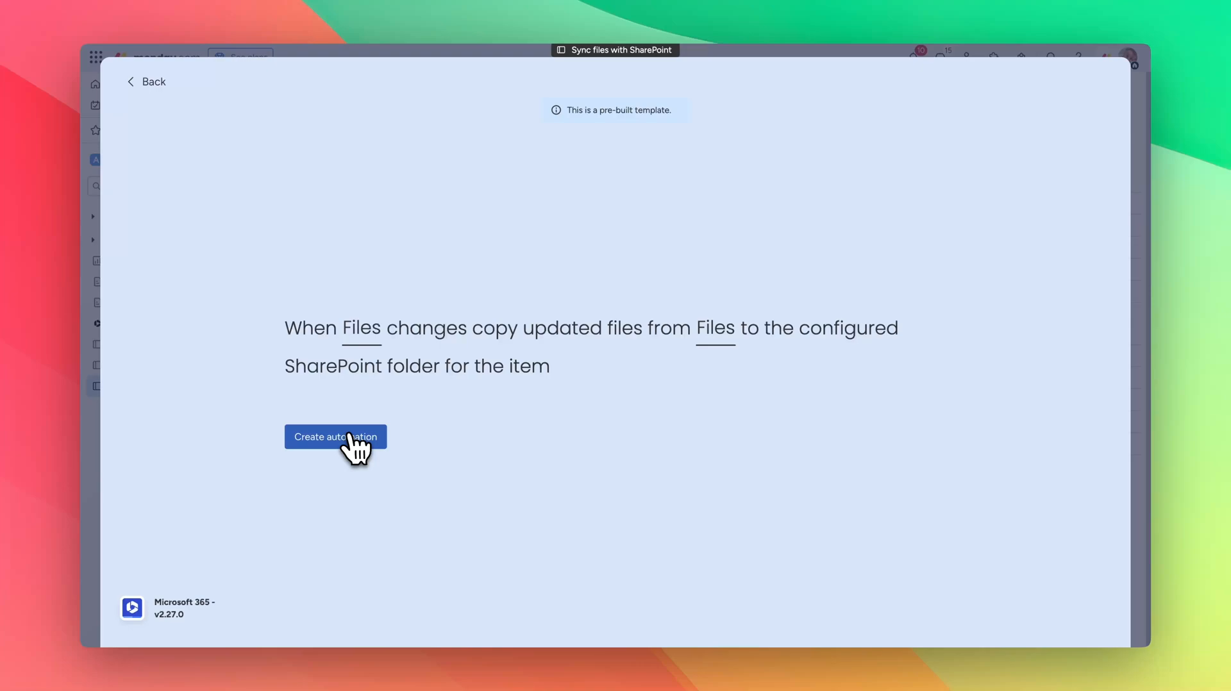
{"action": "left_click", "coordinate": [335, 437]}
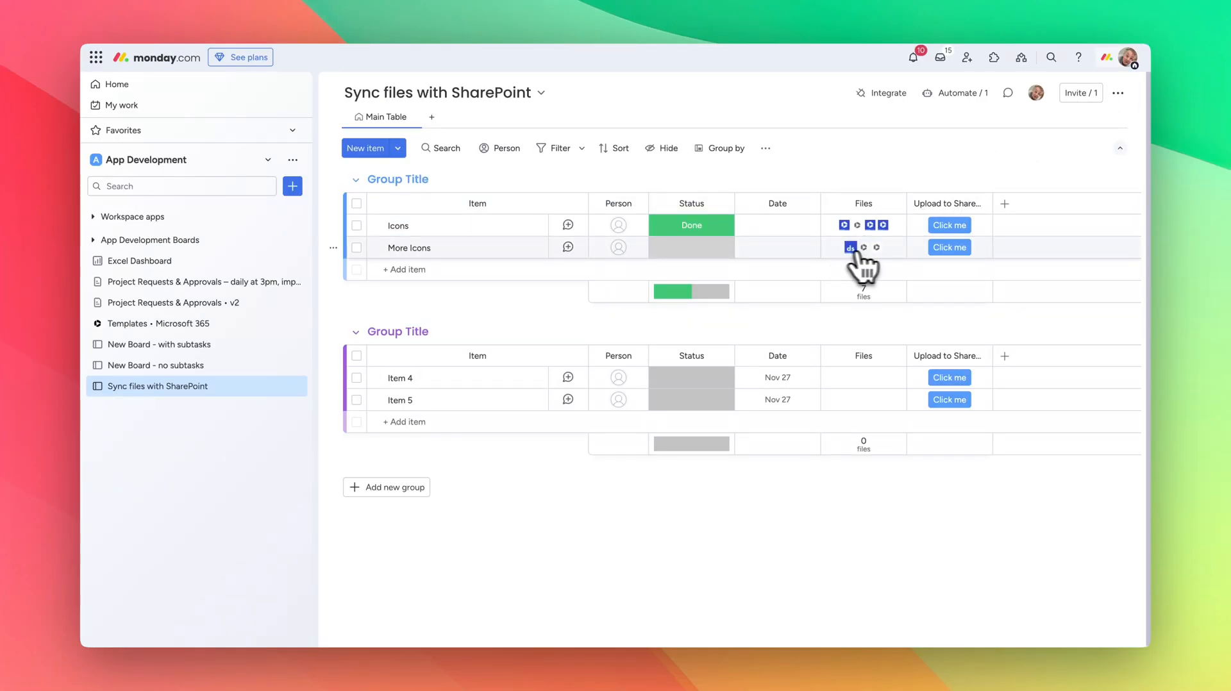
Upload chadley-group.png to More Icons' Files and verify it was copied to its SharePoint folder
{"action": "left_click", "coordinate": [862, 246]}
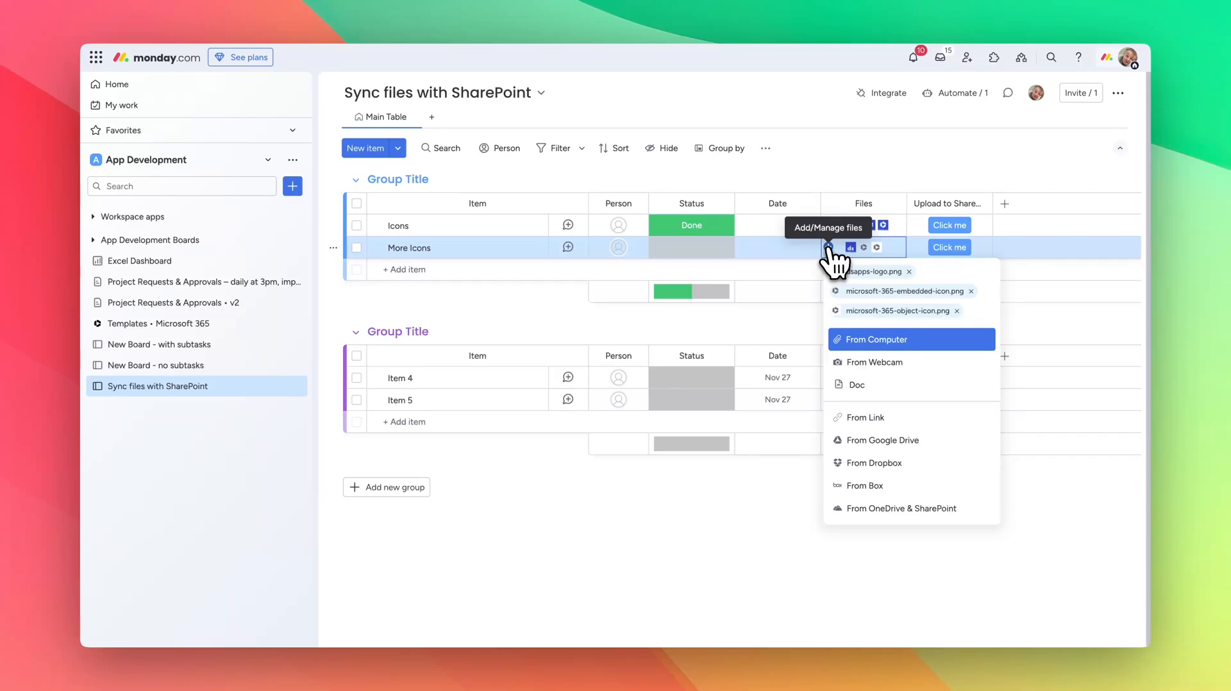
{"action": "left_click", "coordinate": [873, 338]}
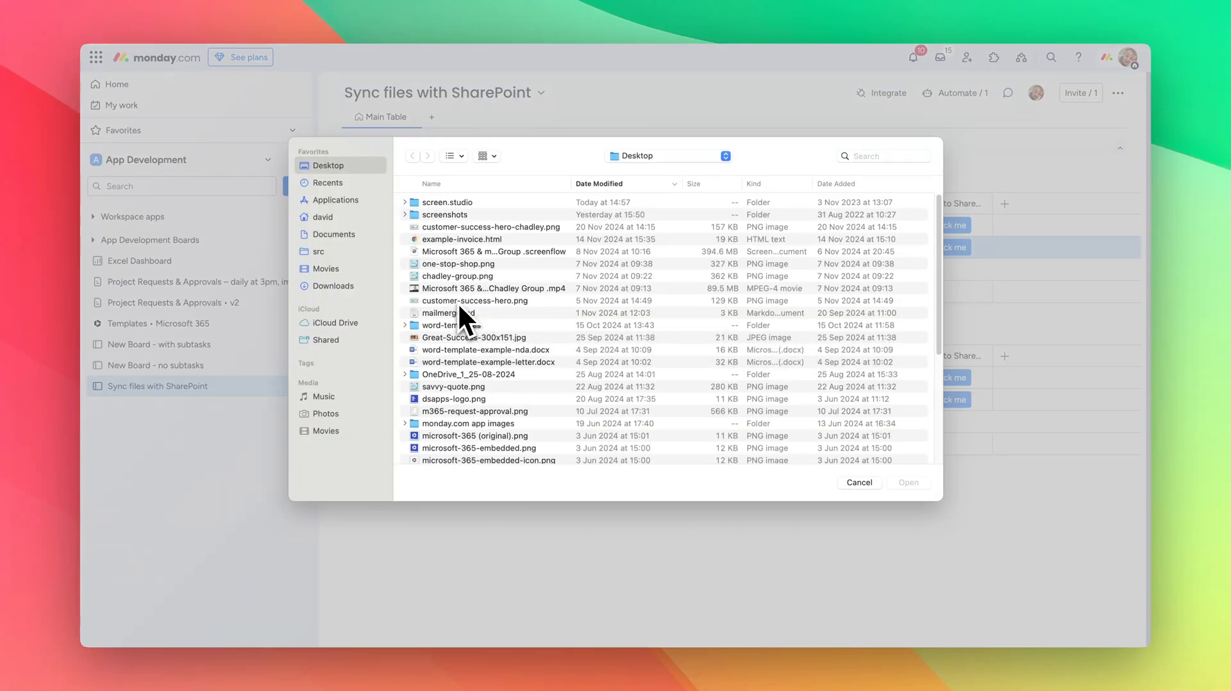
{"action": "left_click", "coordinate": [458, 276]}
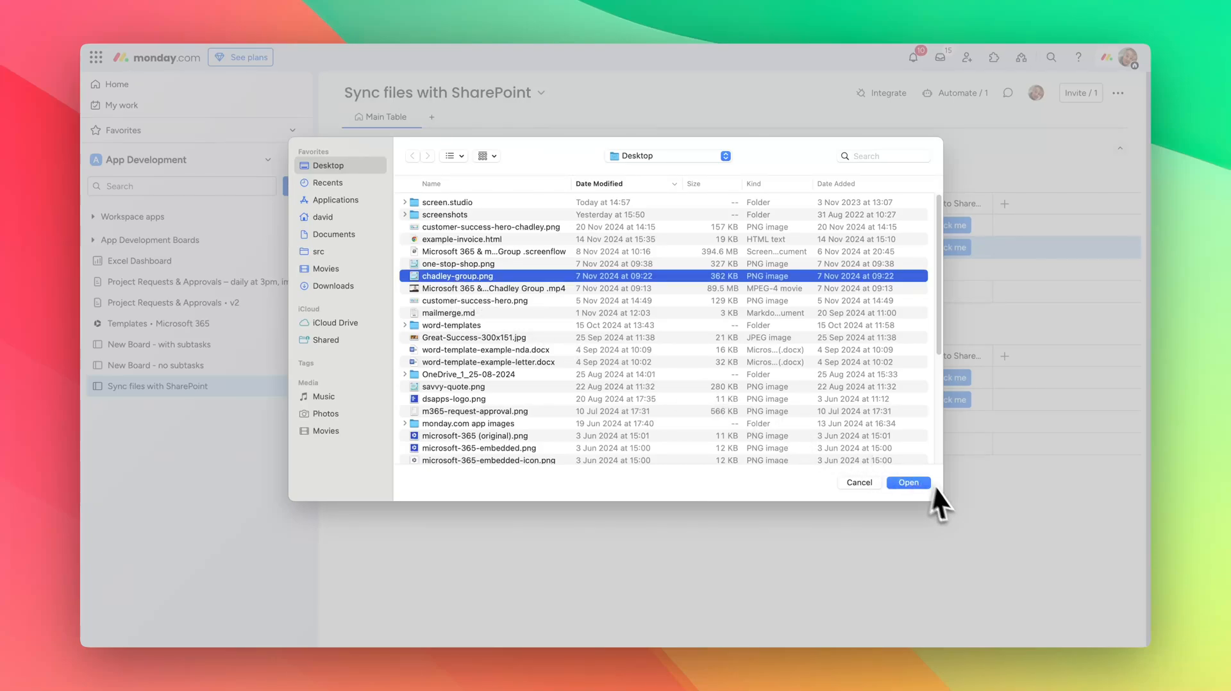
{"action": "left_click", "coordinate": [907, 482]}
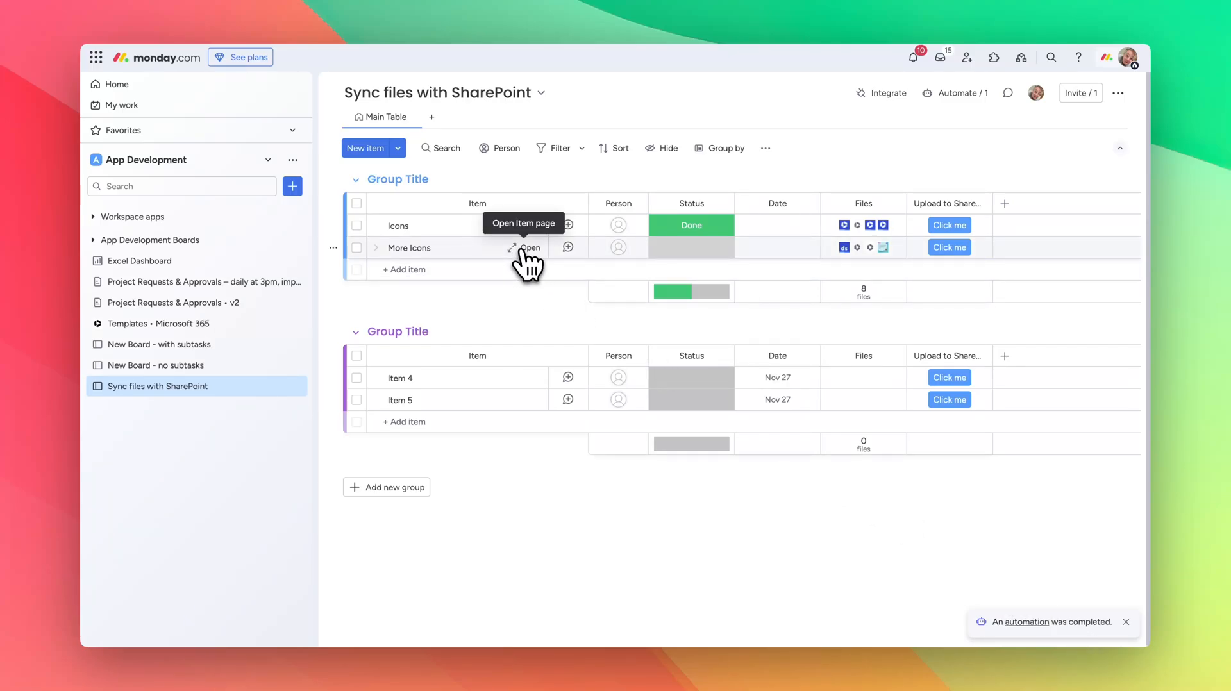
{"action": "left_click", "coordinate": [531, 247]}
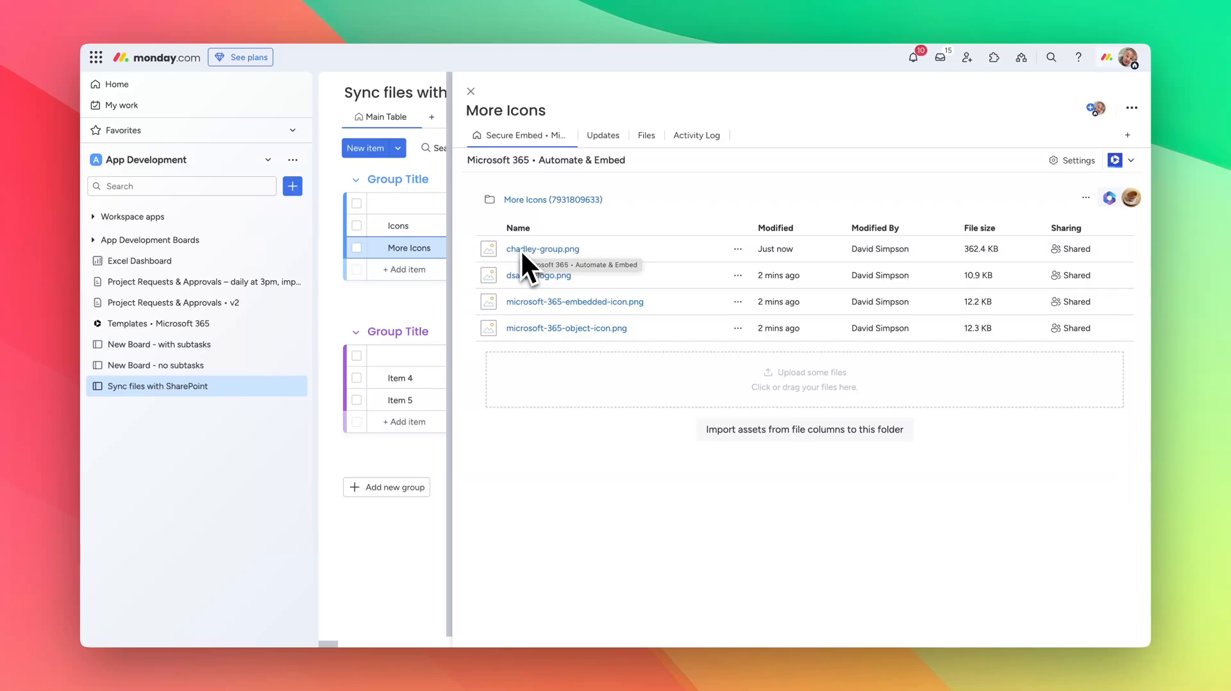